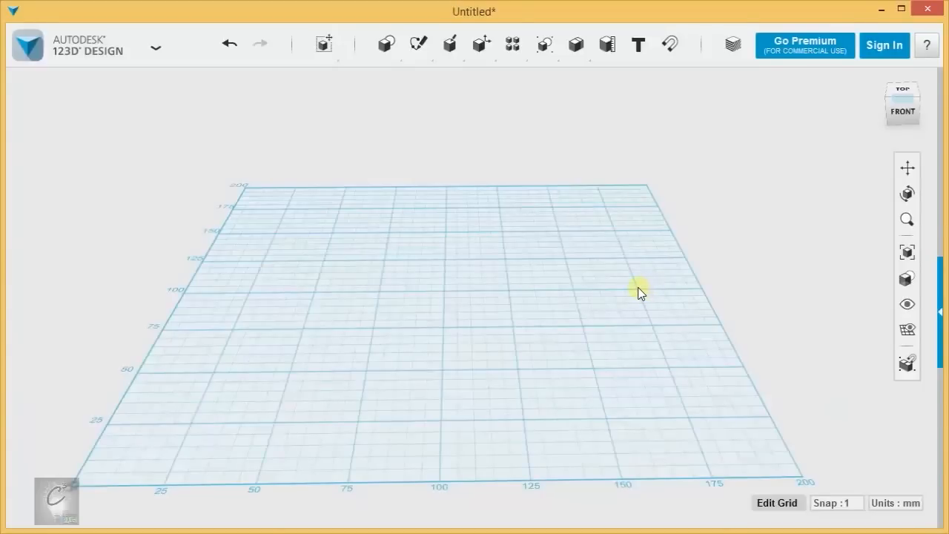
mouse_move(448, 146)
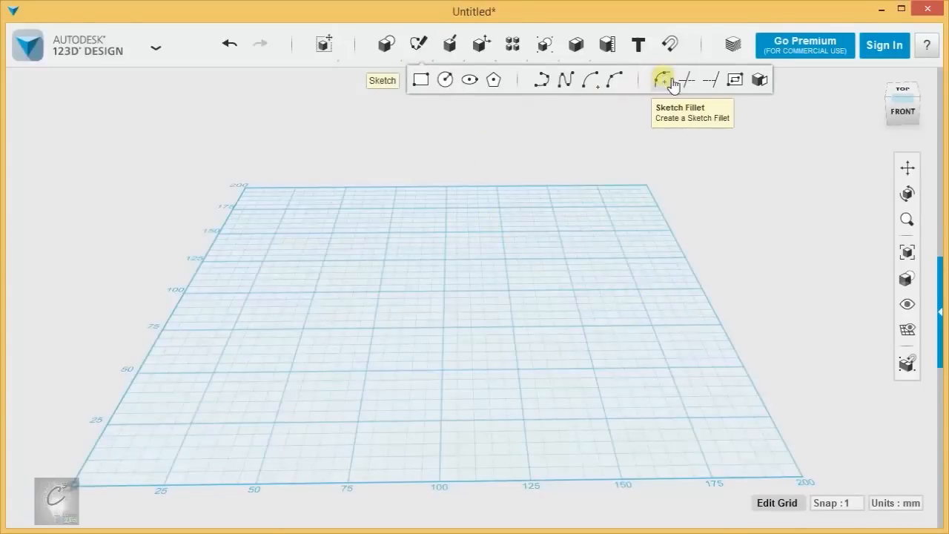
mouse_move(736, 80)
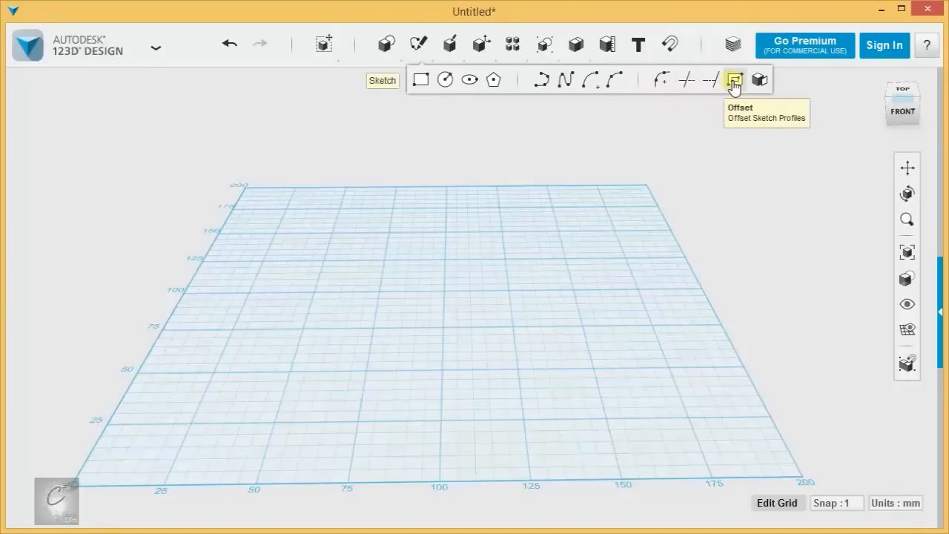
mouse_move(504, 326)
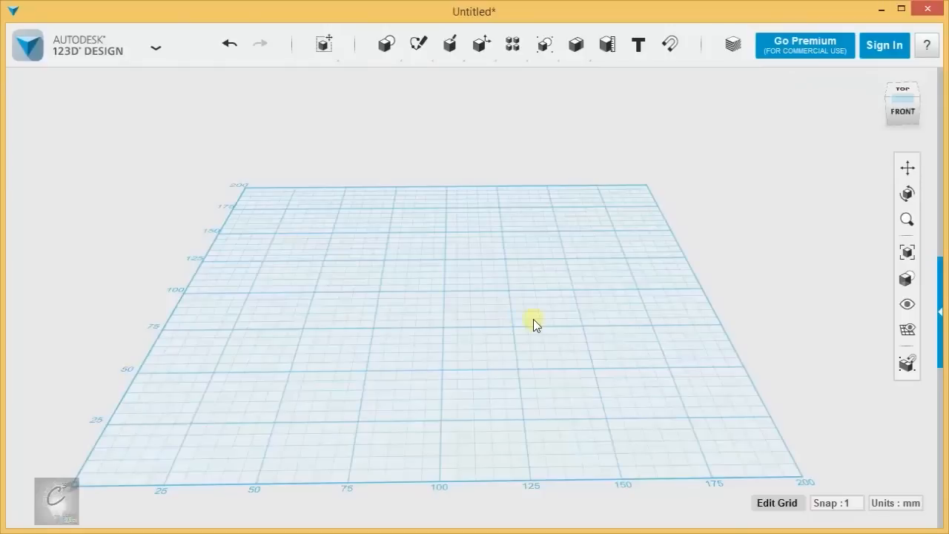
mouse_move(518, 319)
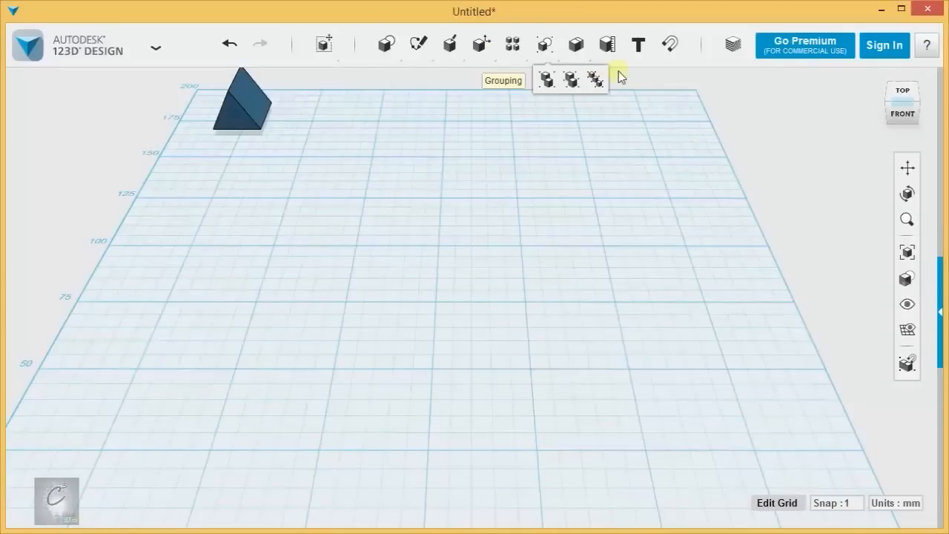
- Draw a large sketch rectangle on the grid by picking its two corners
click(418, 45)
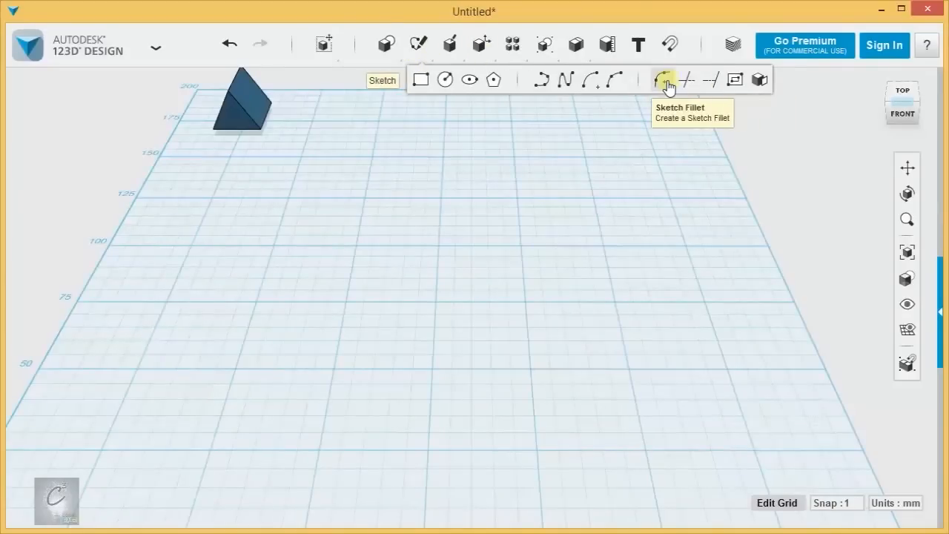
mouse_move(421, 80)
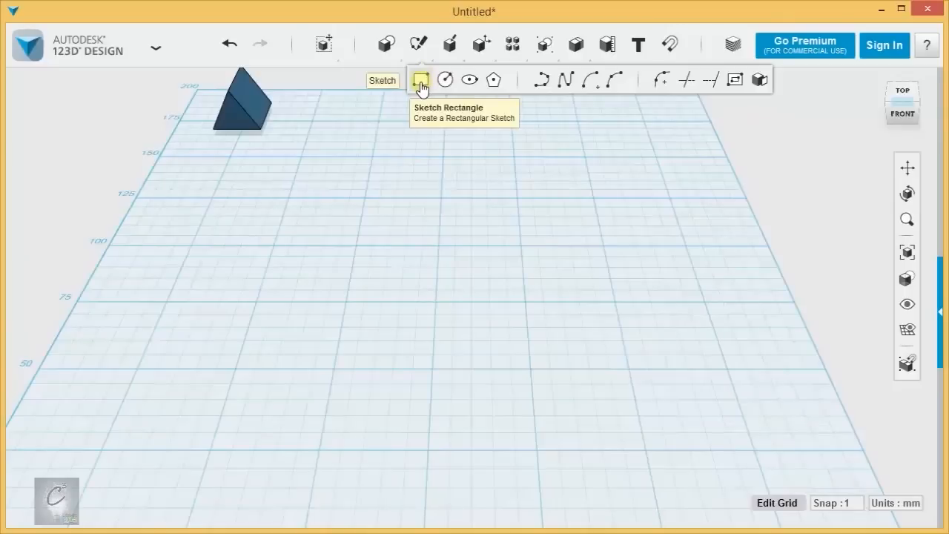
mouse_move(611, 80)
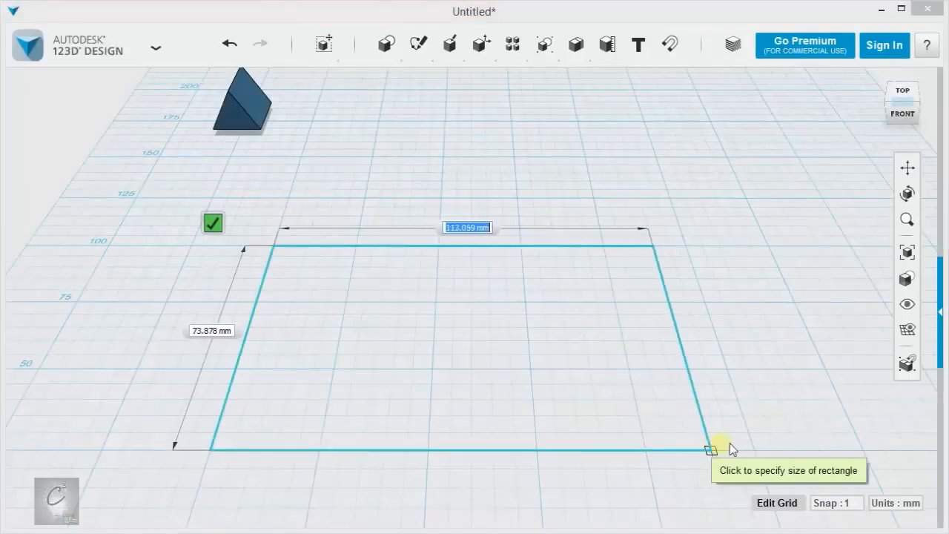
click(711, 449)
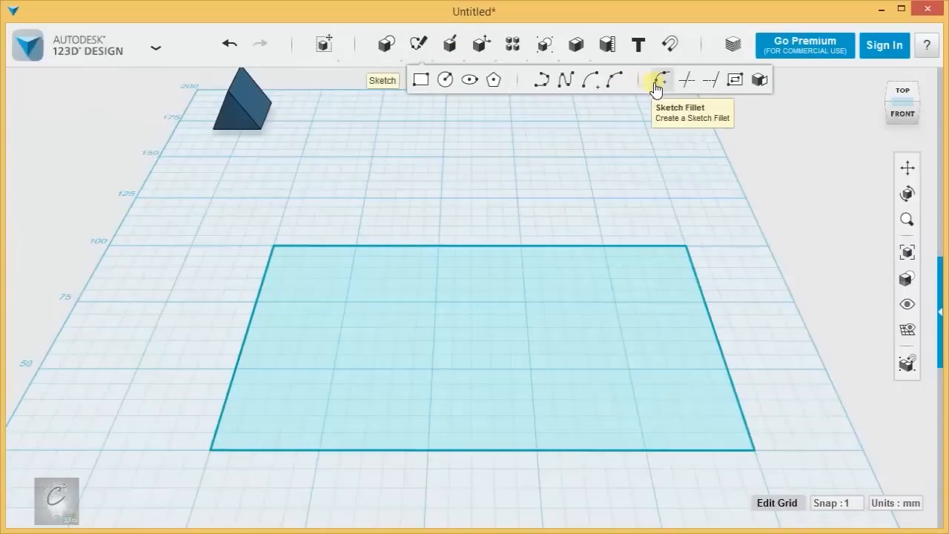
- Fillet a rectangle corner, dragging the radius through 76.5, 150, 108.5 to about 153.5
click(658, 80)
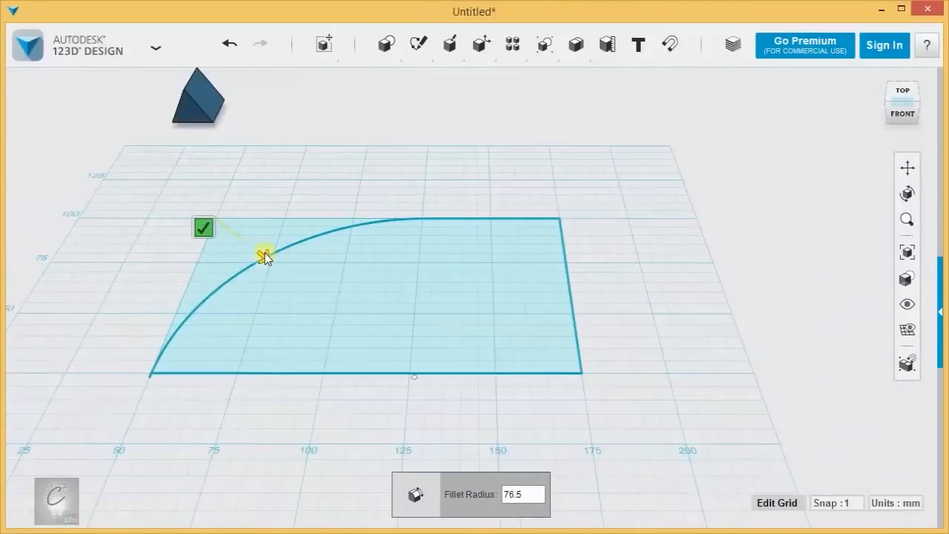
drag(266, 255, 326, 326)
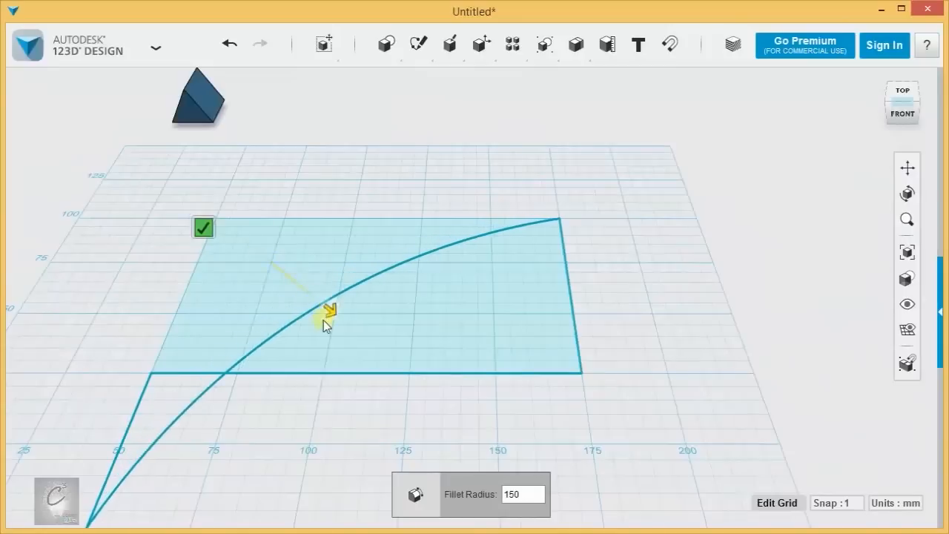
drag(329, 307, 317, 234)
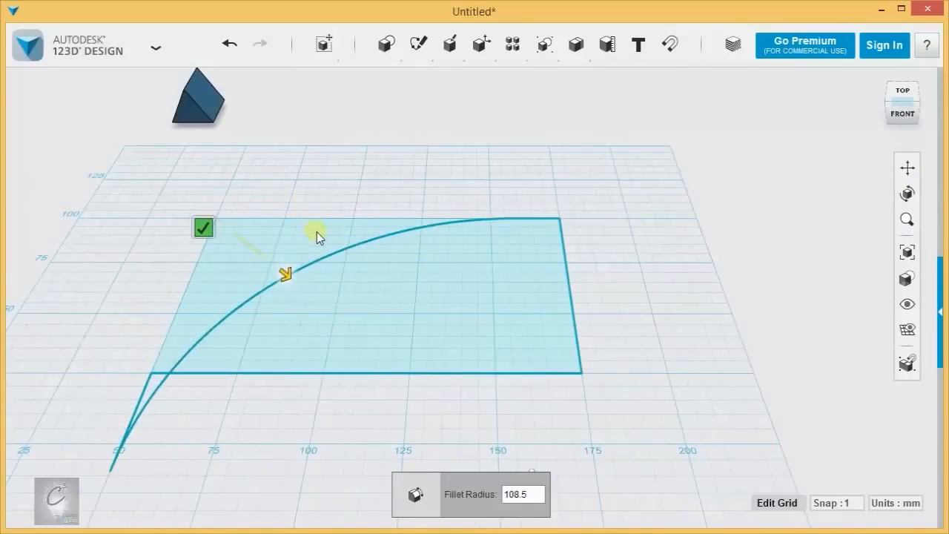
drag(287, 273, 338, 314)
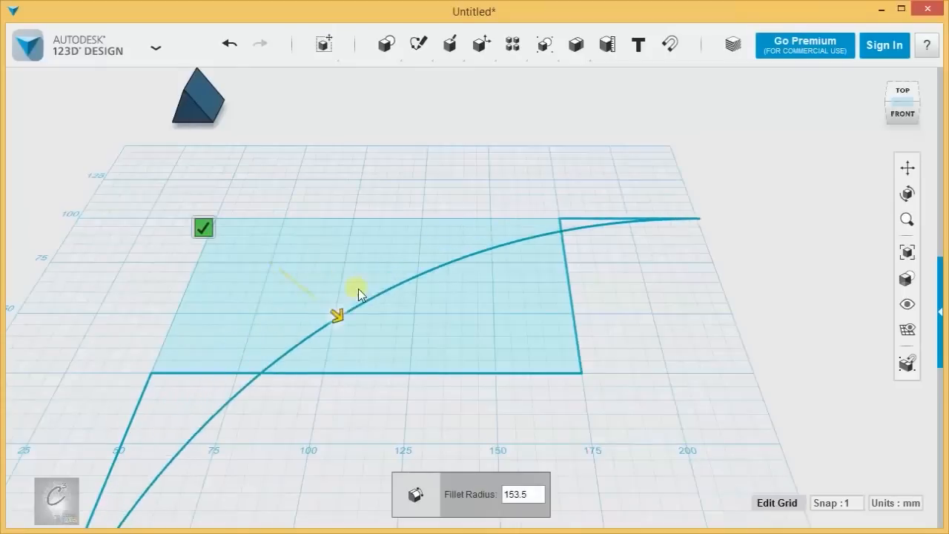
drag(338, 312, 415, 371)
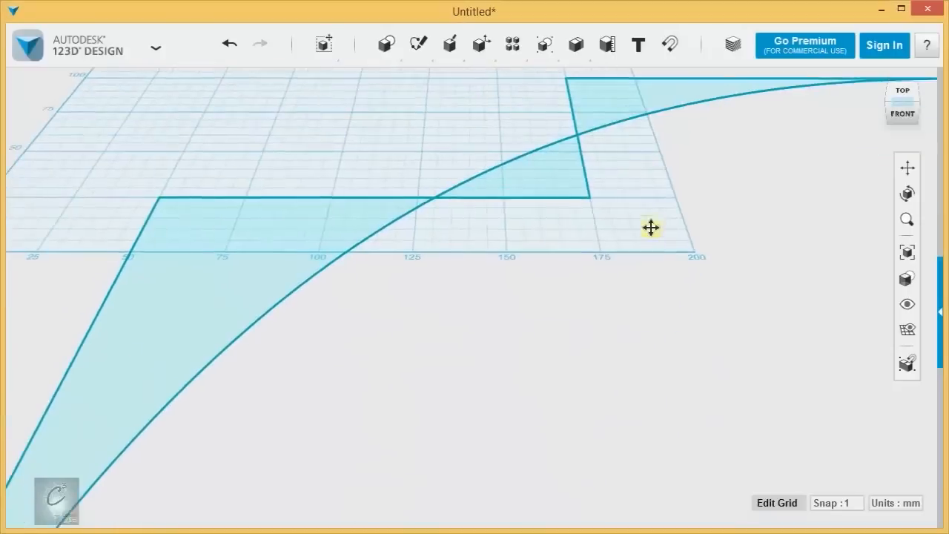
- Pan to a top-down view of the grid and discard the filleted sketch
drag(650, 227, 609, 344)
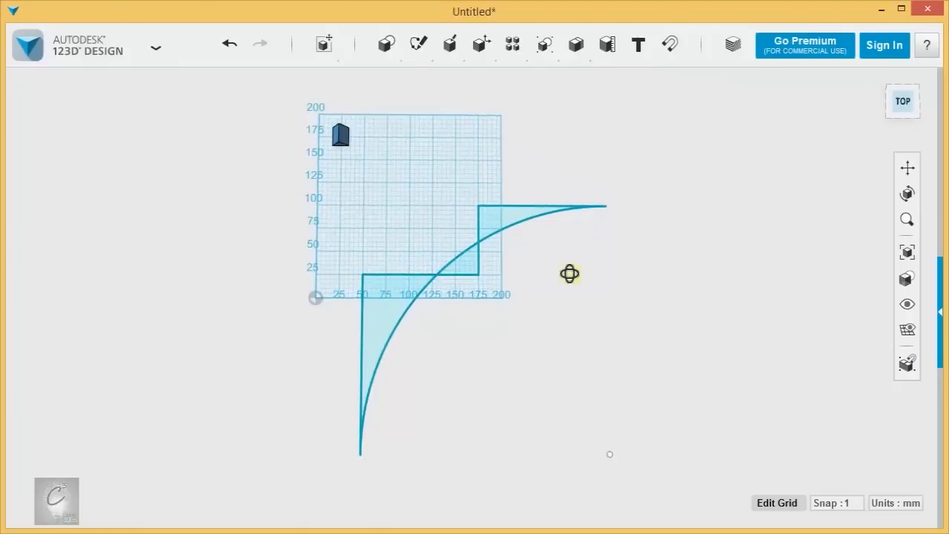
drag(569, 273, 726, 482)
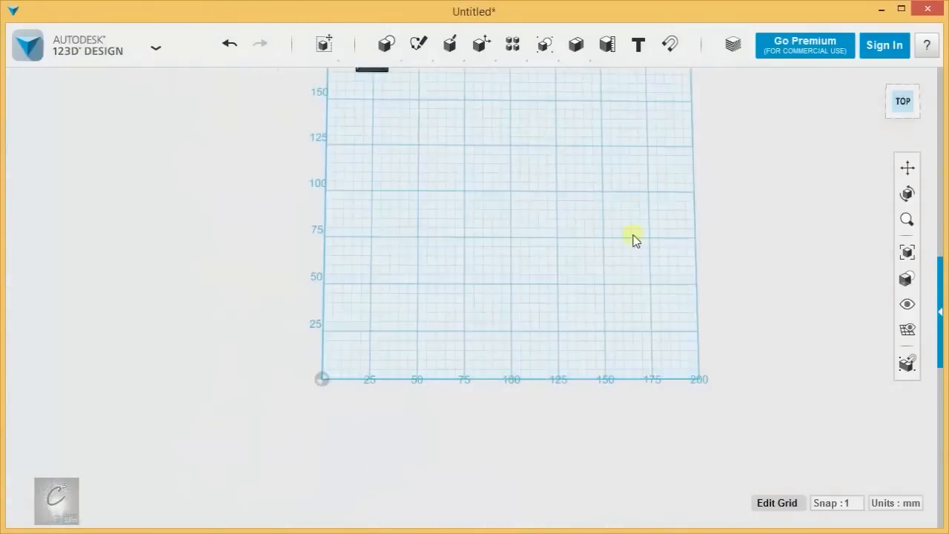
click(418, 45)
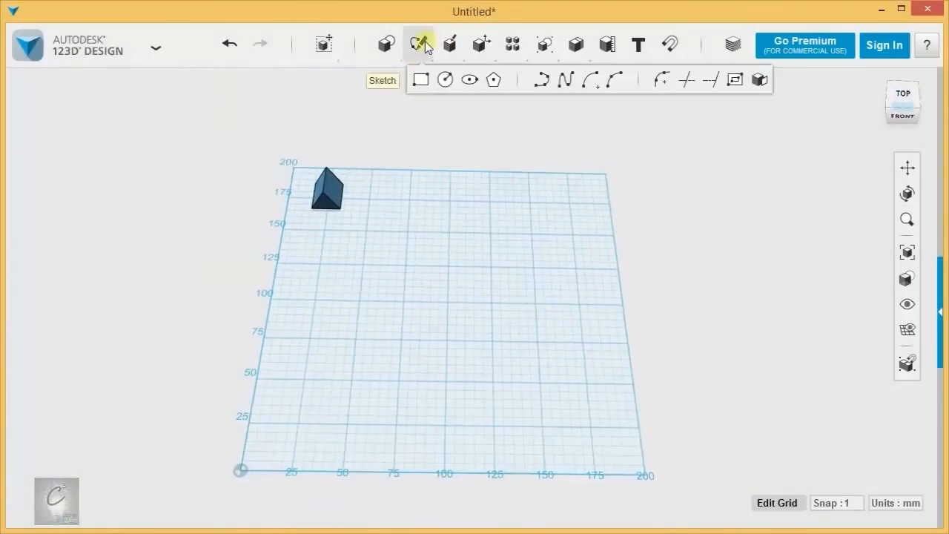
mouse_move(696, 80)
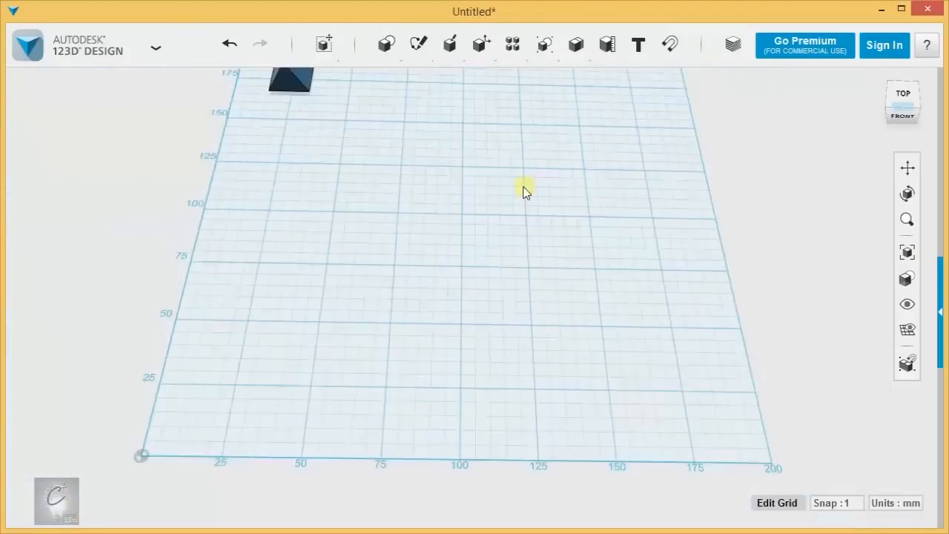
click(418, 45)
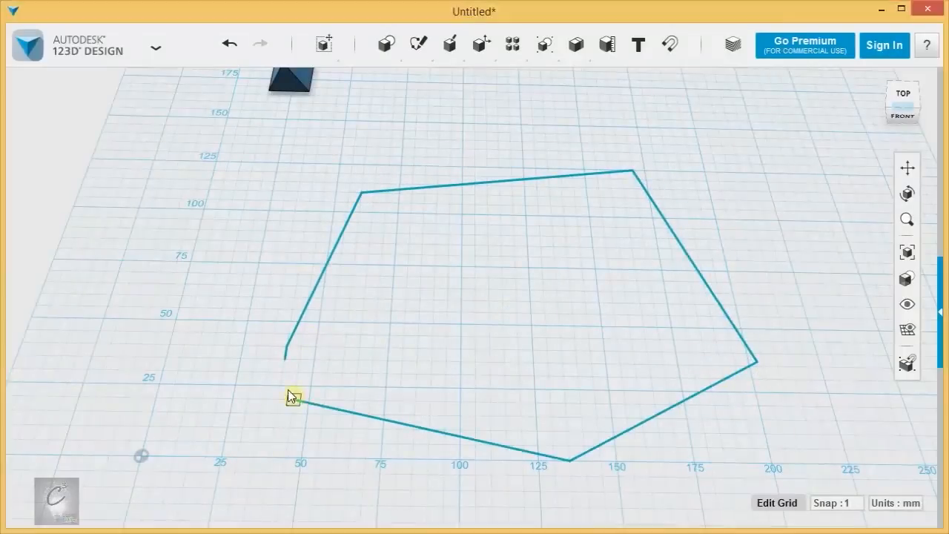
click(419, 45)
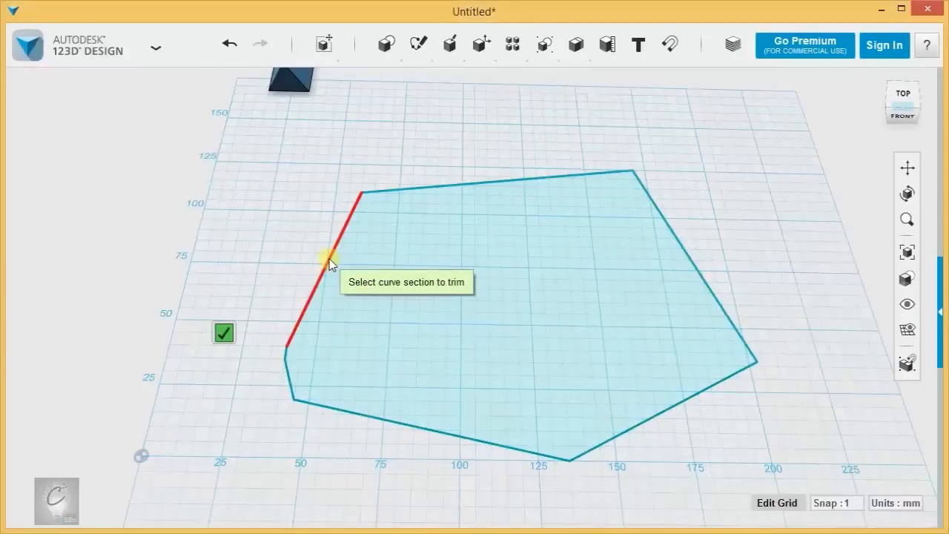
click(329, 264)
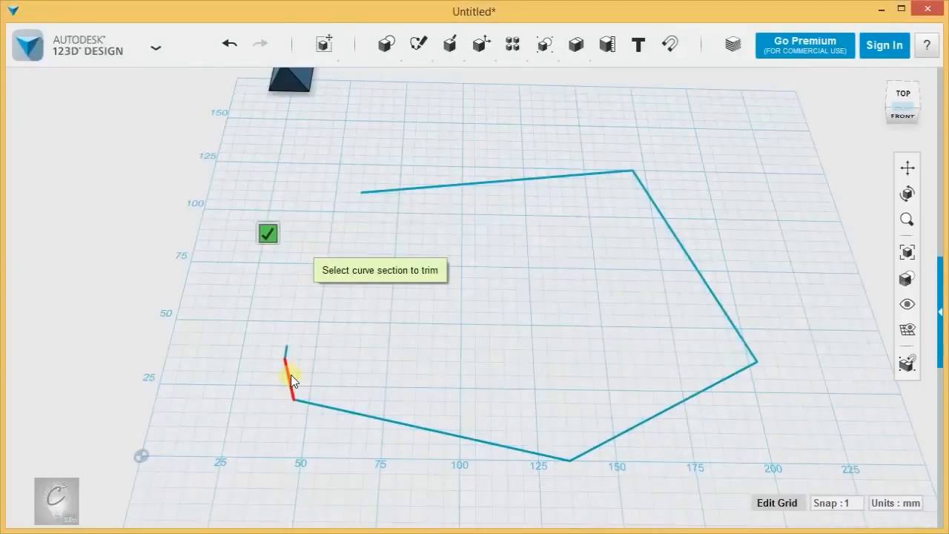
click(290, 378)
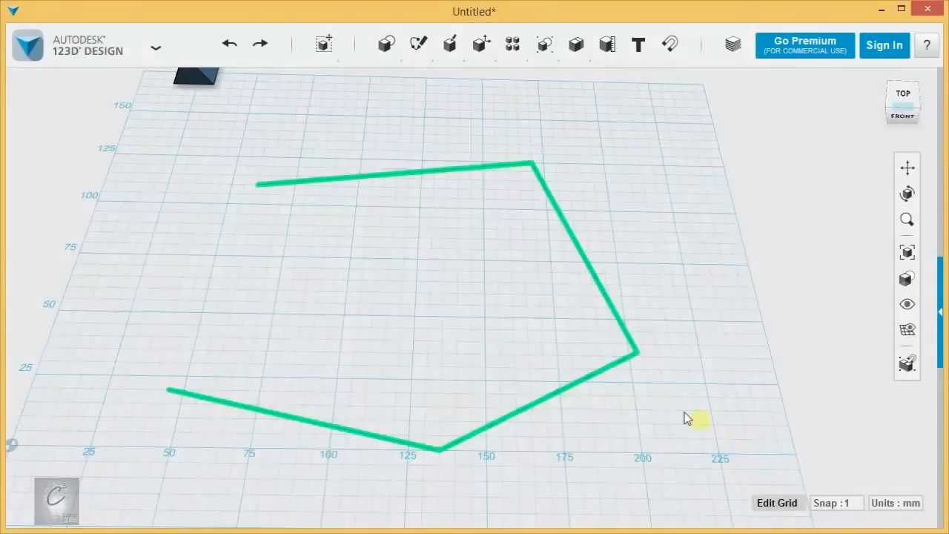
mouse_move(398, 293)
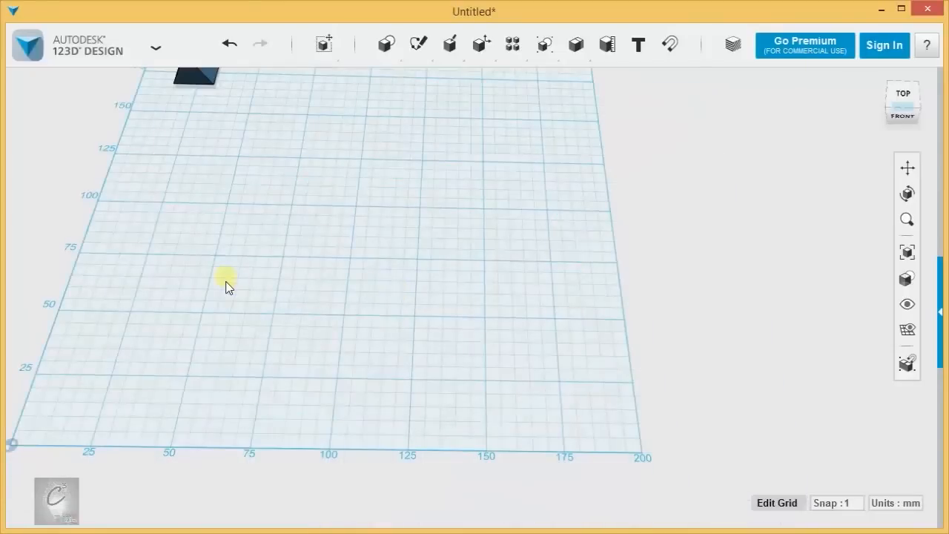
- Start a polyline on the grid for a three-segment right-angled open outline
click(418, 44)
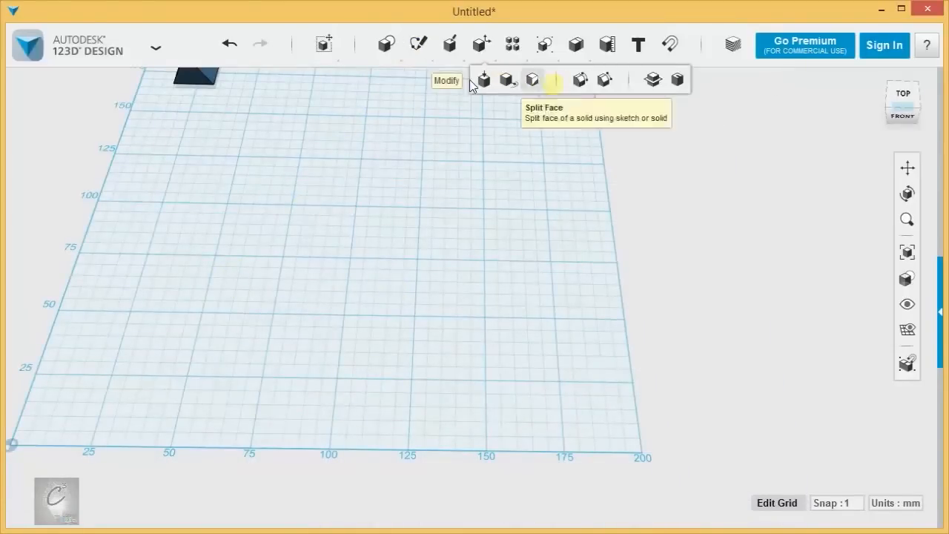
click(418, 44)
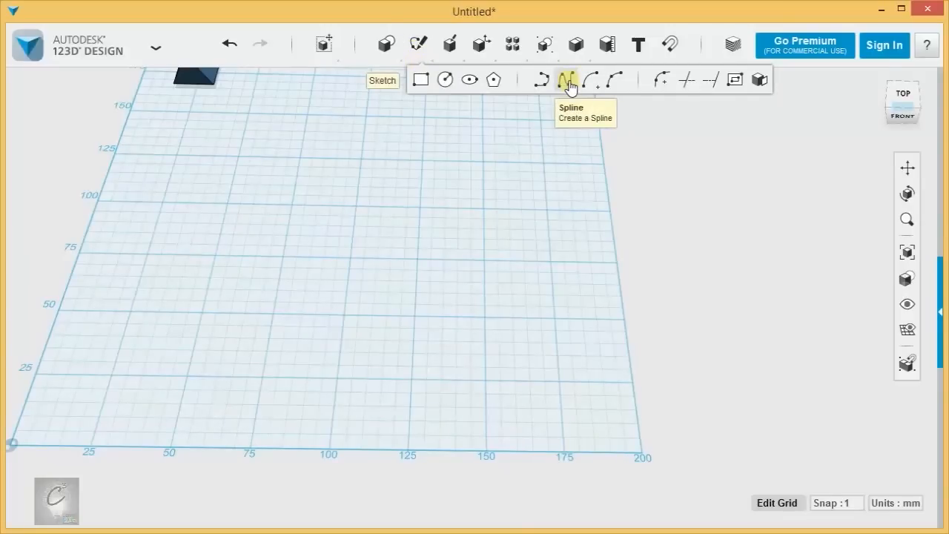
mouse_move(711, 80)
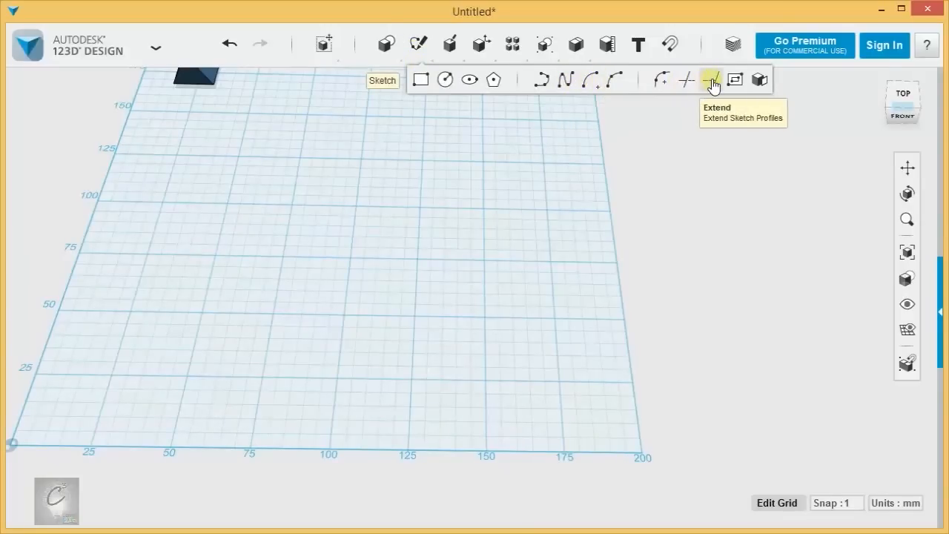
mouse_move(565, 80)
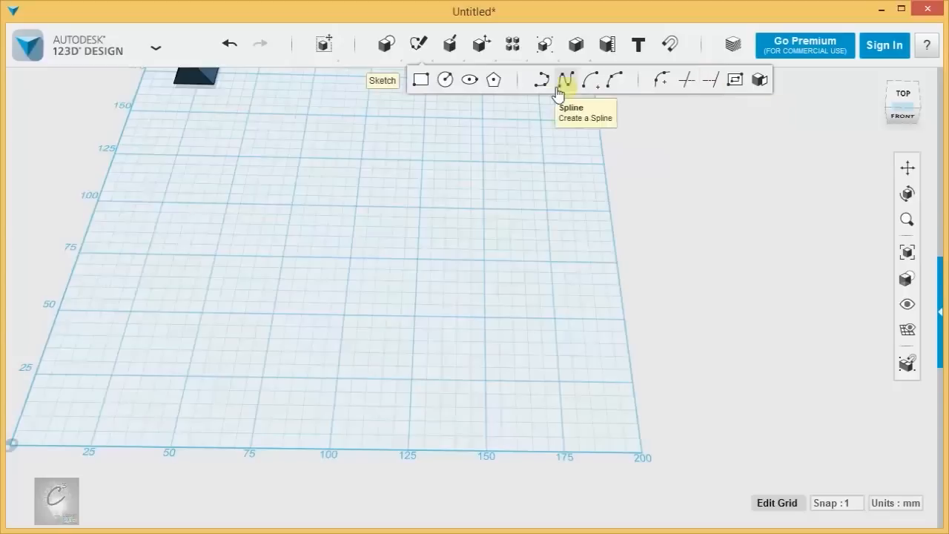
click(386, 45)
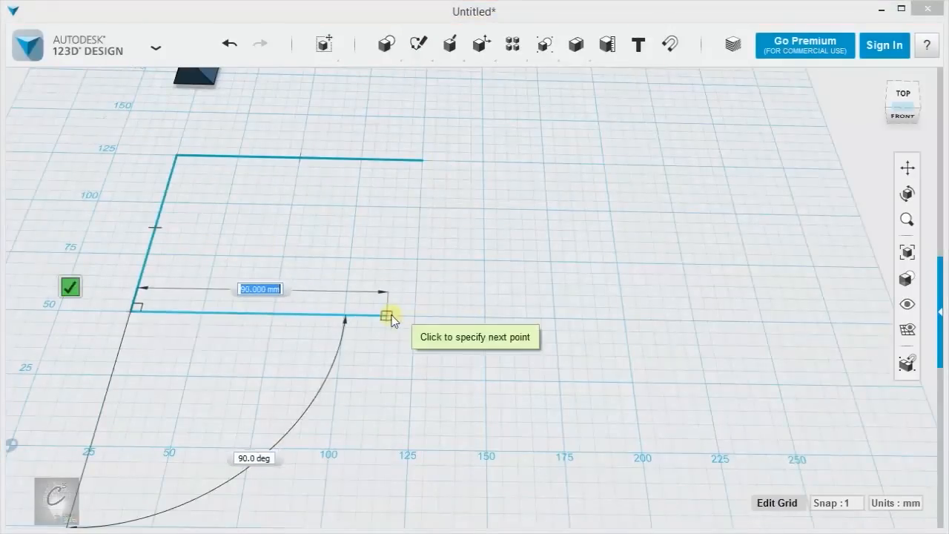
mouse_move(285, 311)
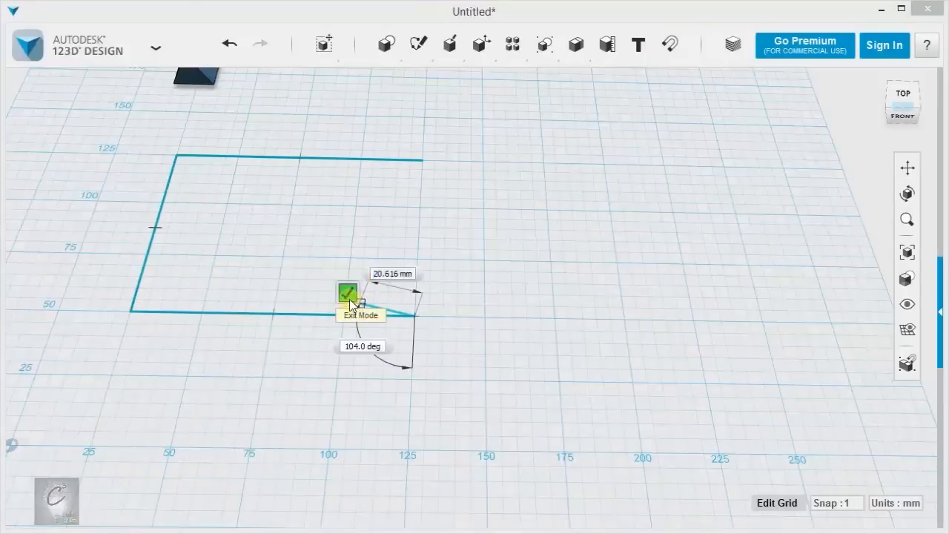
- Finish the open outline and reopen that sketch for editing
click(347, 290)
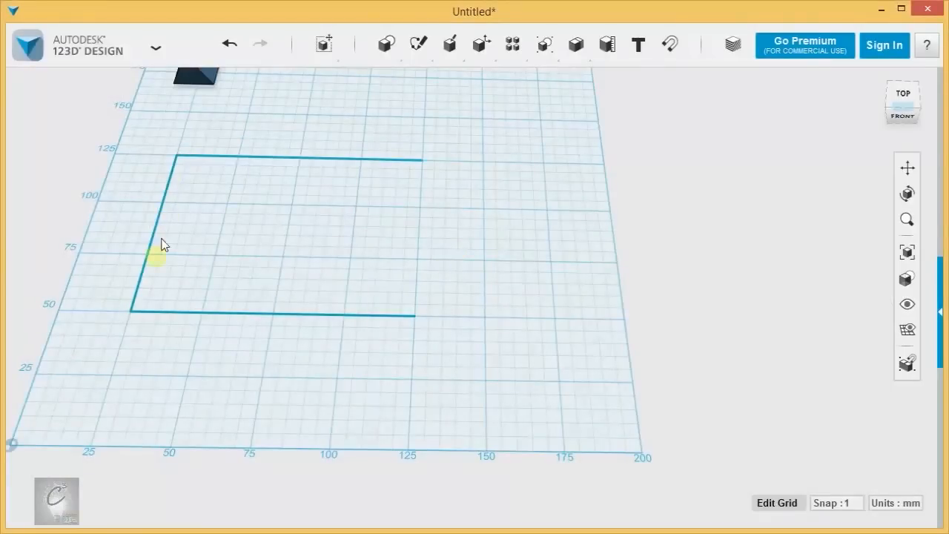
click(418, 44)
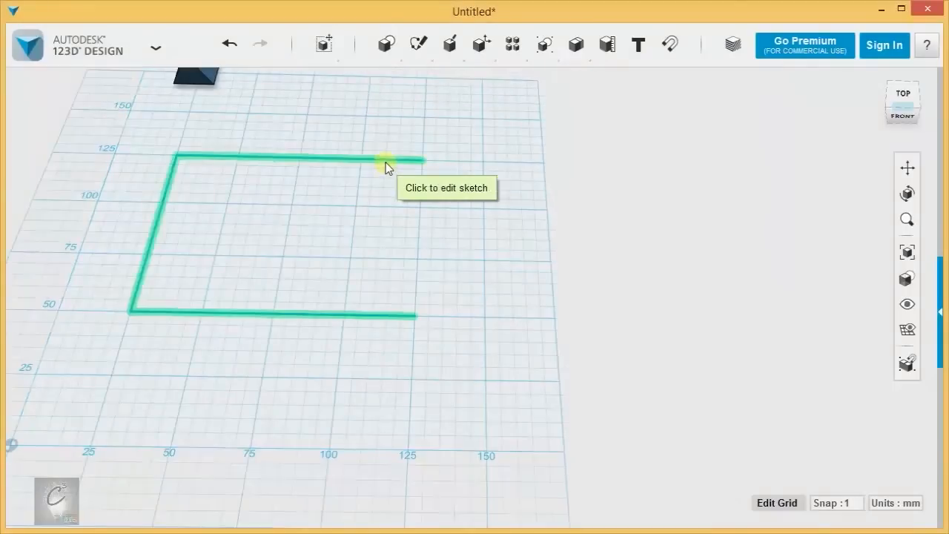
click(385, 161)
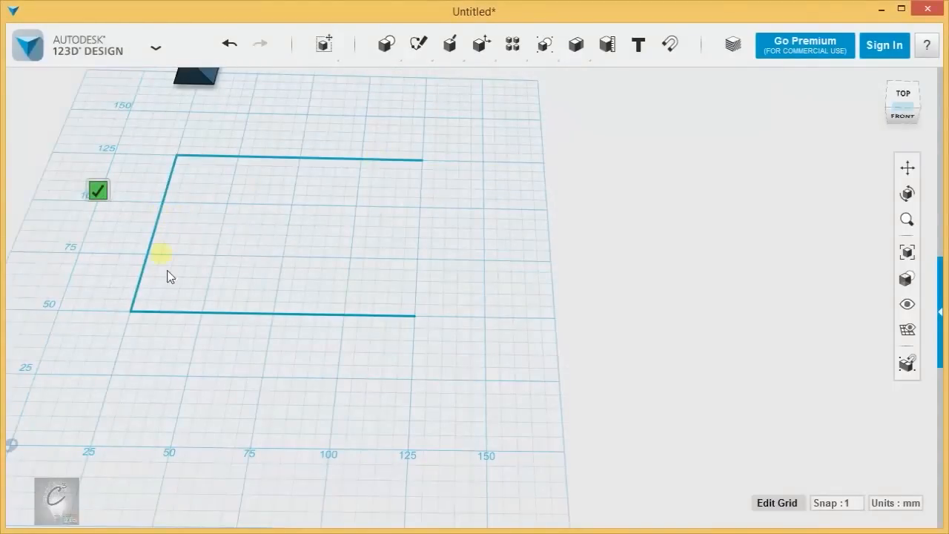
mouse_move(136, 288)
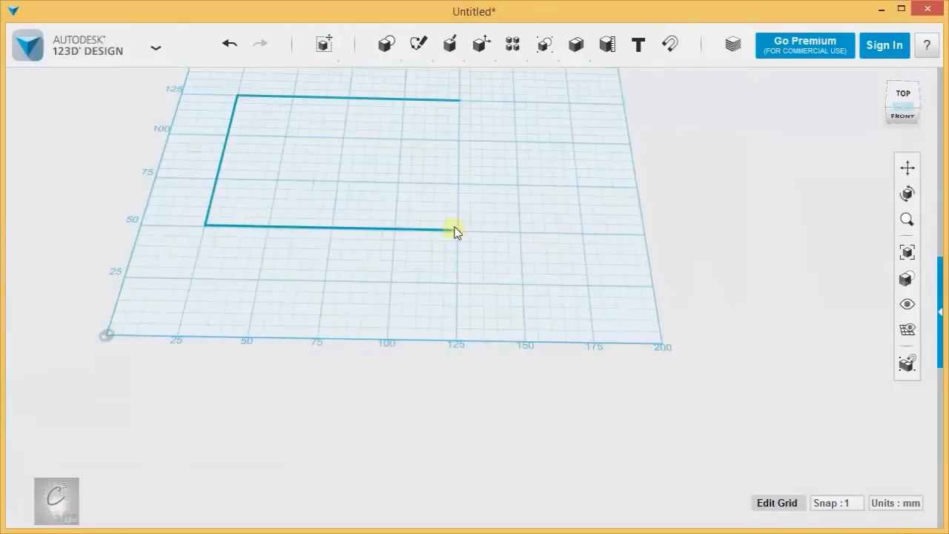
- Swing the bottom line's endpoint upward so it becomes a diagonal
click(418, 44)
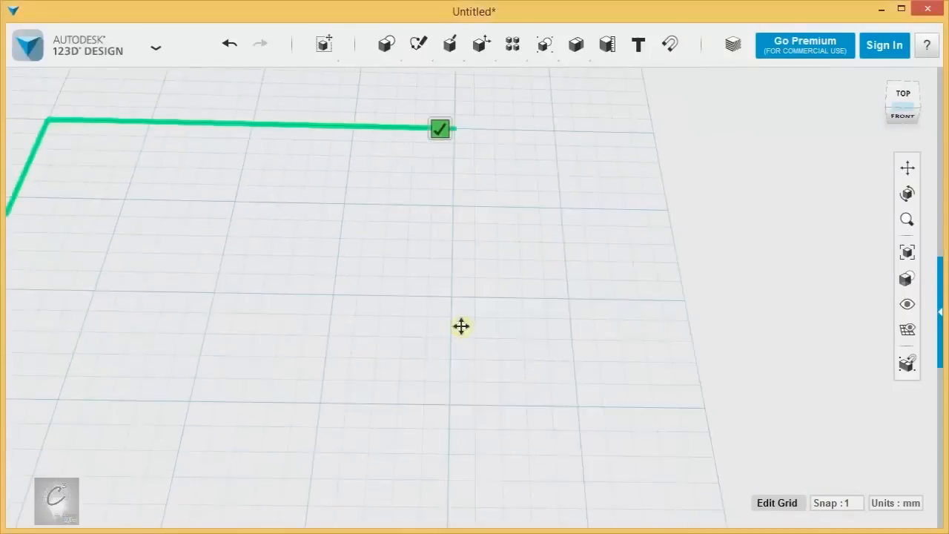
drag(461, 326, 513, 244)
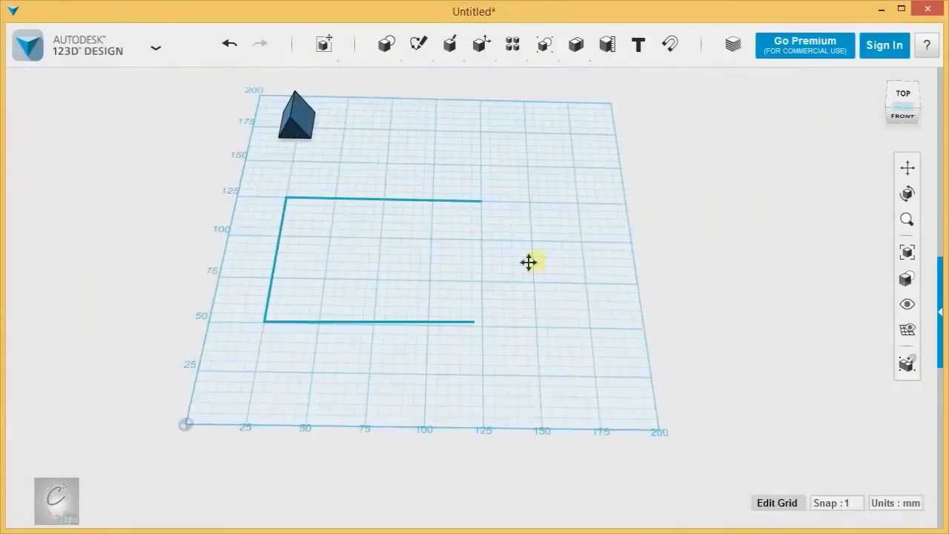
click(418, 44)
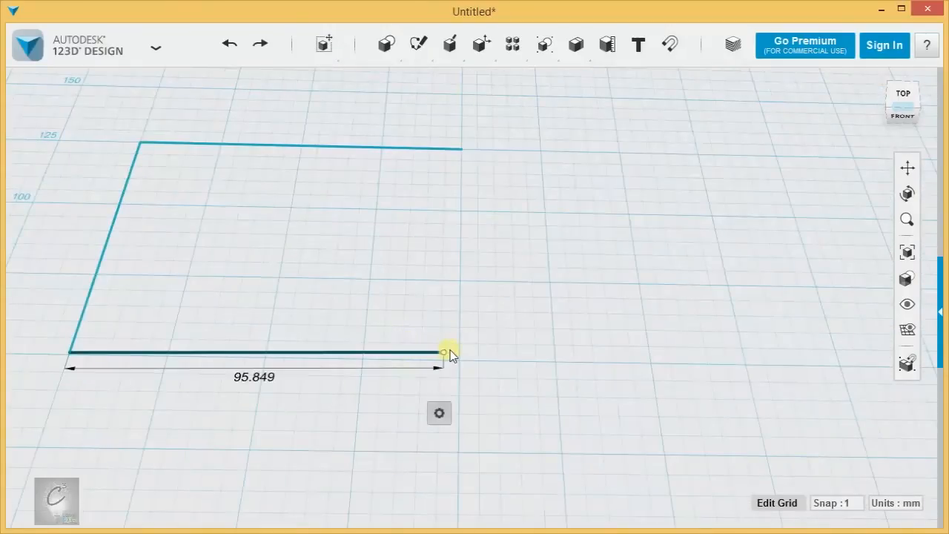
drag(445, 353, 424, 267)
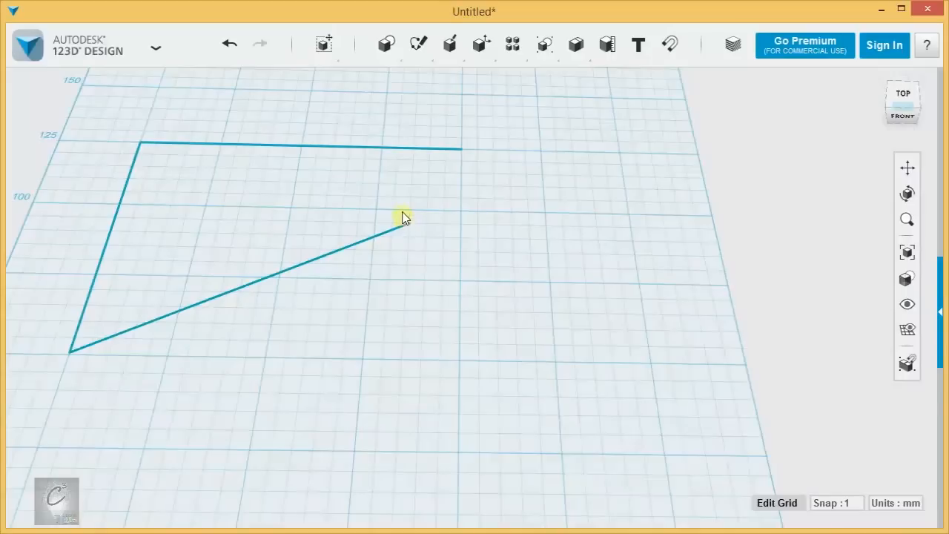
- Extend the top line to meet the diagonal, closing the triangle
click(419, 44)
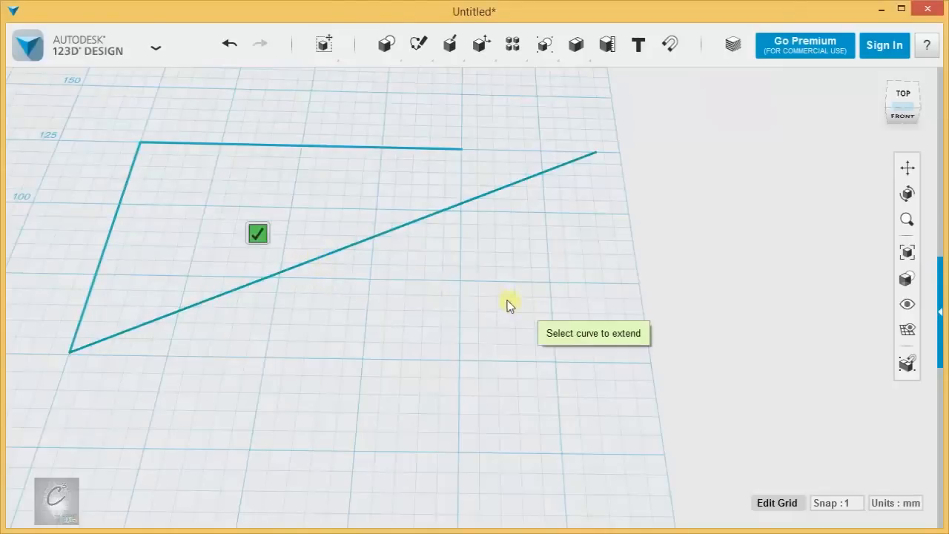
mouse_move(418, 293)
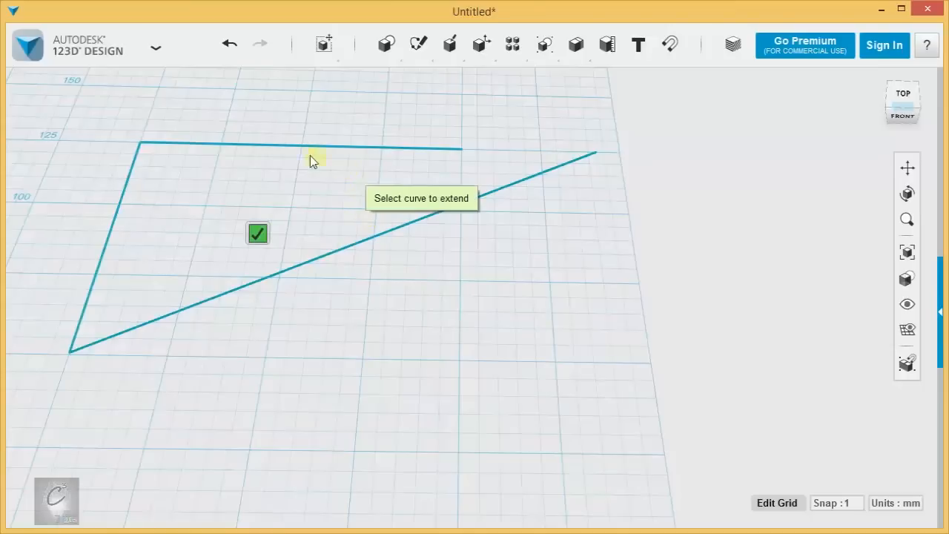
click(418, 44)
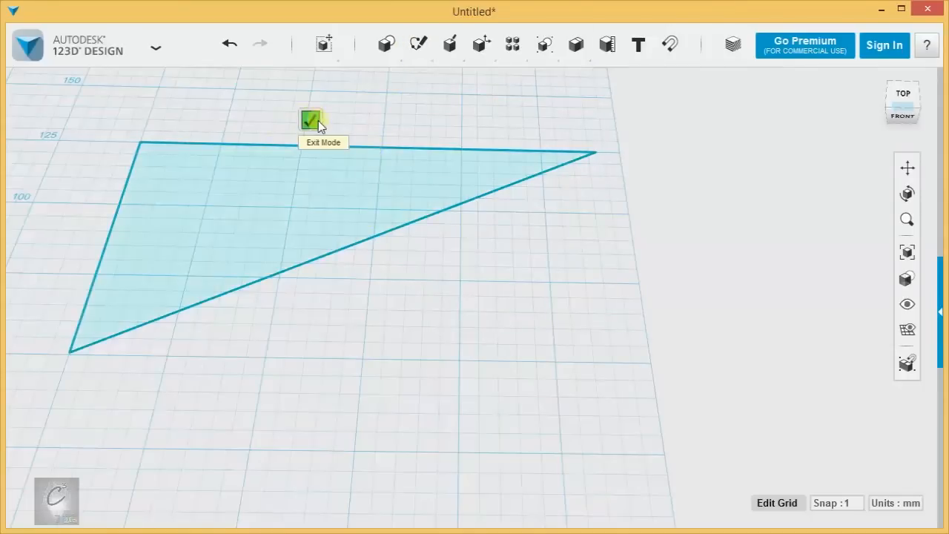
- Exit the triangle sketch, undo the extension and try extending the diagonal line
click(311, 120)
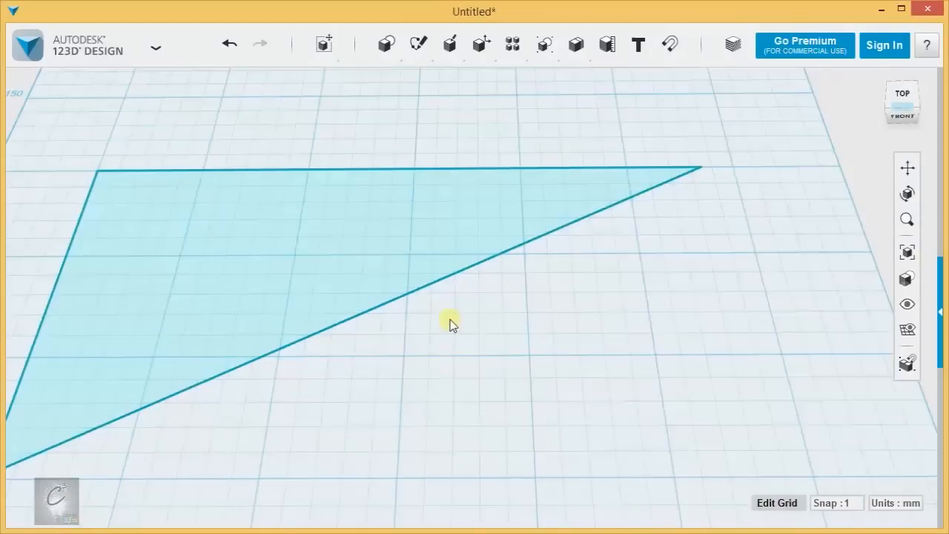
mouse_move(457, 321)
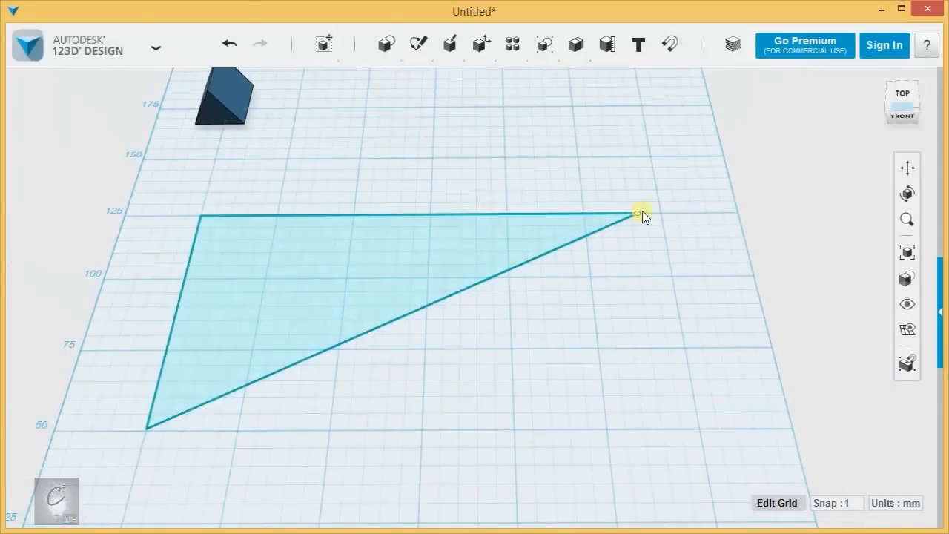
click(460, 230)
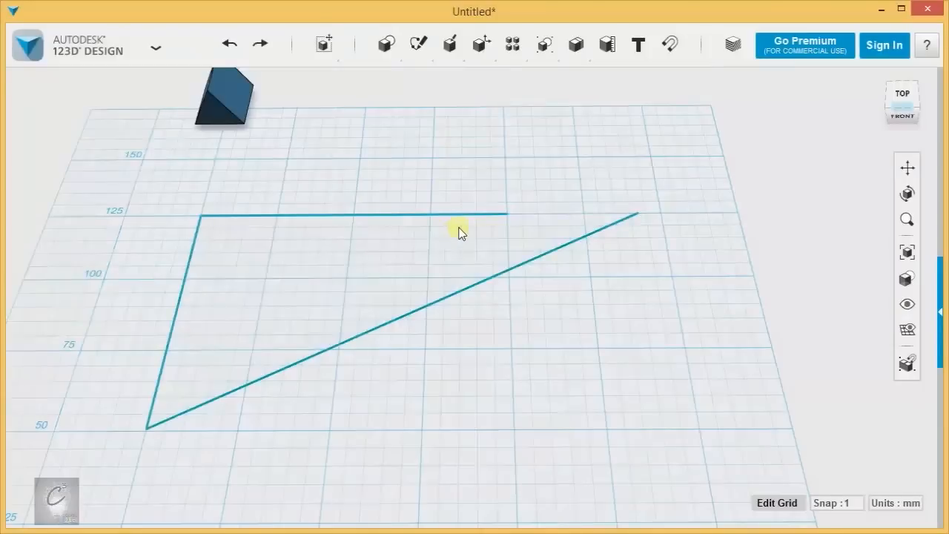
mouse_move(194, 218)
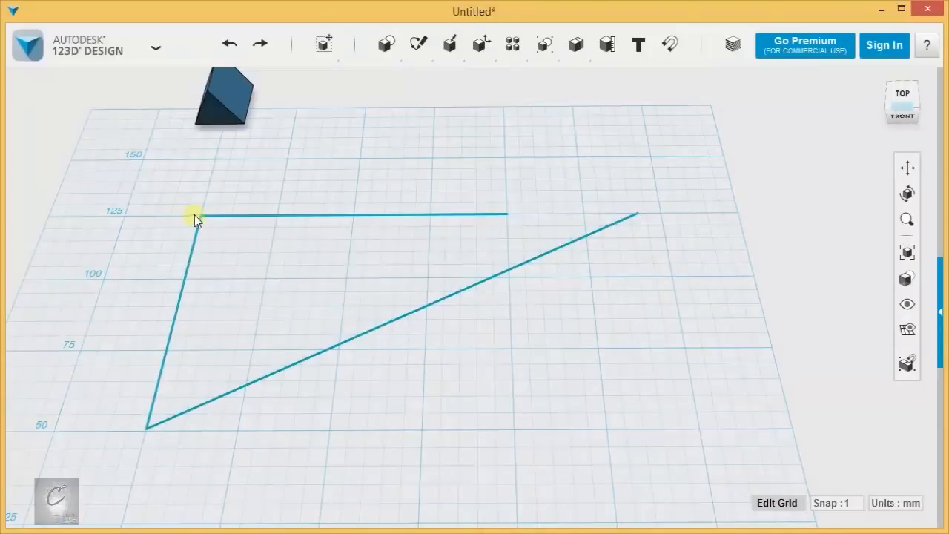
mouse_move(457, 234)
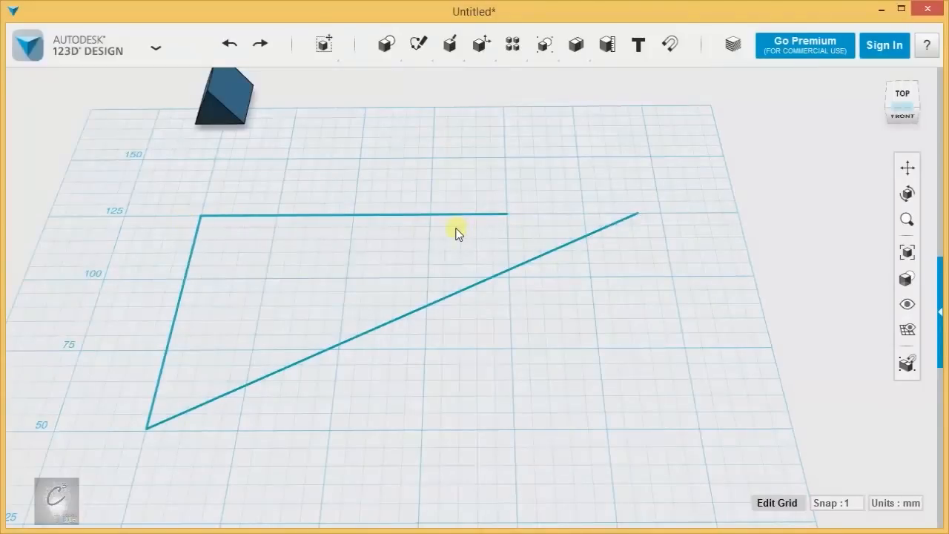
mouse_move(291, 238)
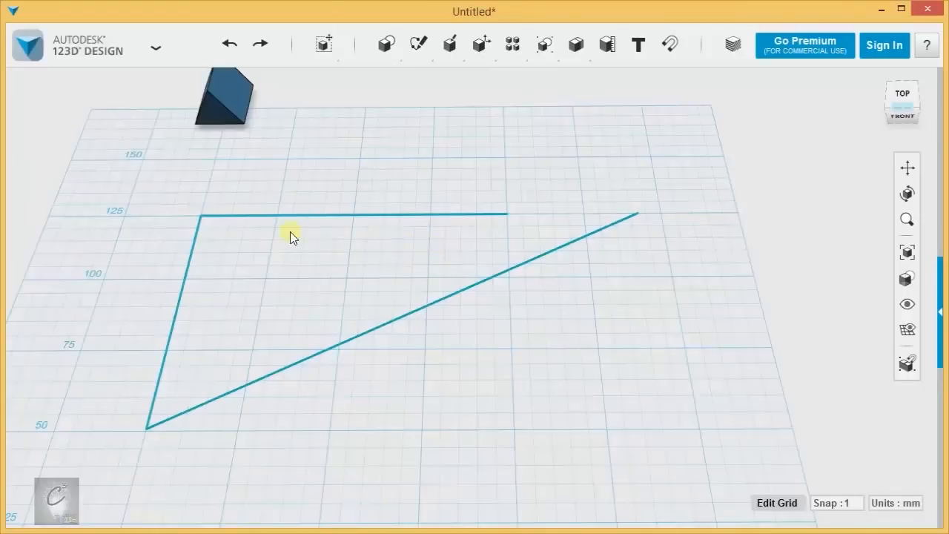
mouse_move(341, 252)
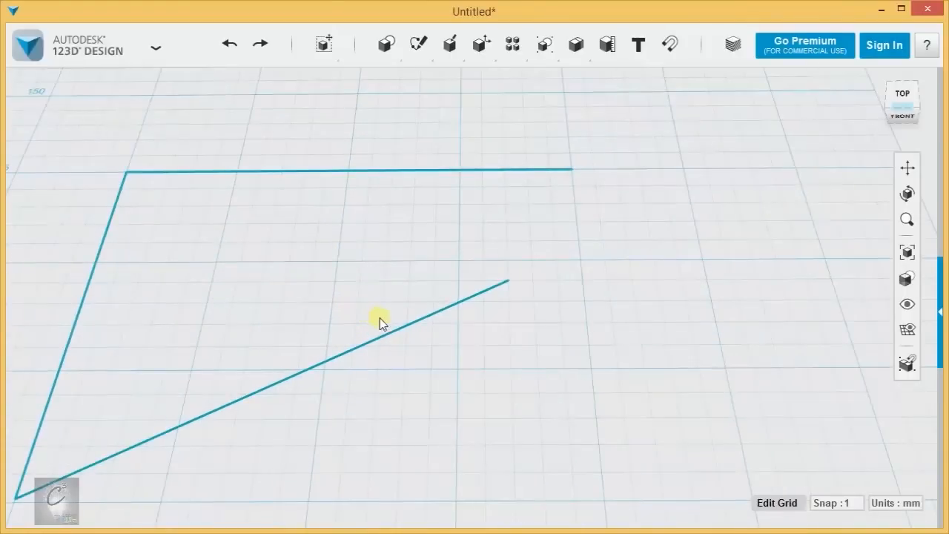
click(418, 44)
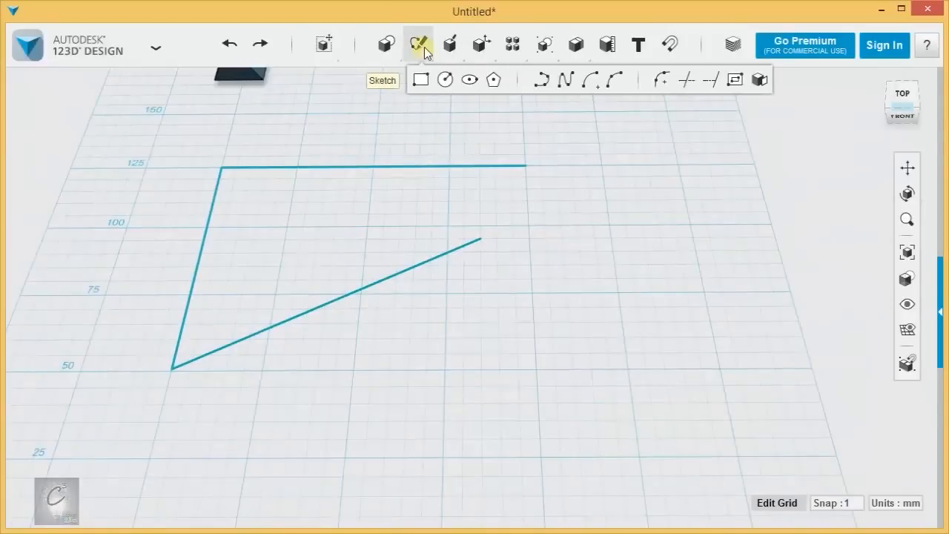
mouse_move(710, 80)
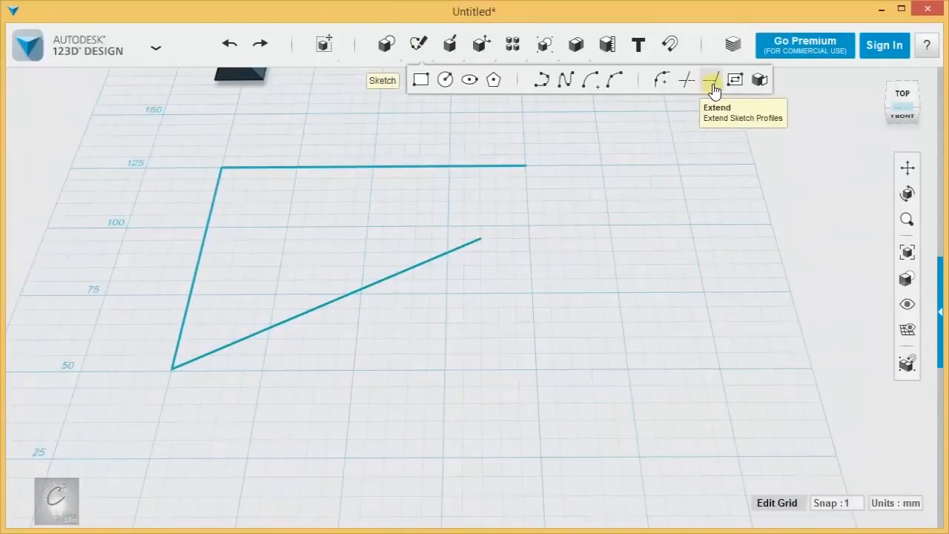
click(709, 80)
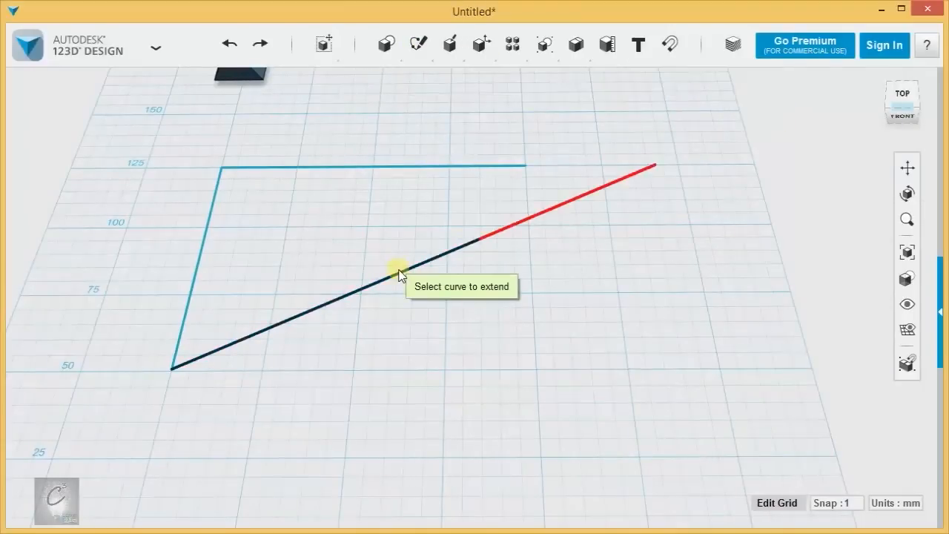
click(400, 270)
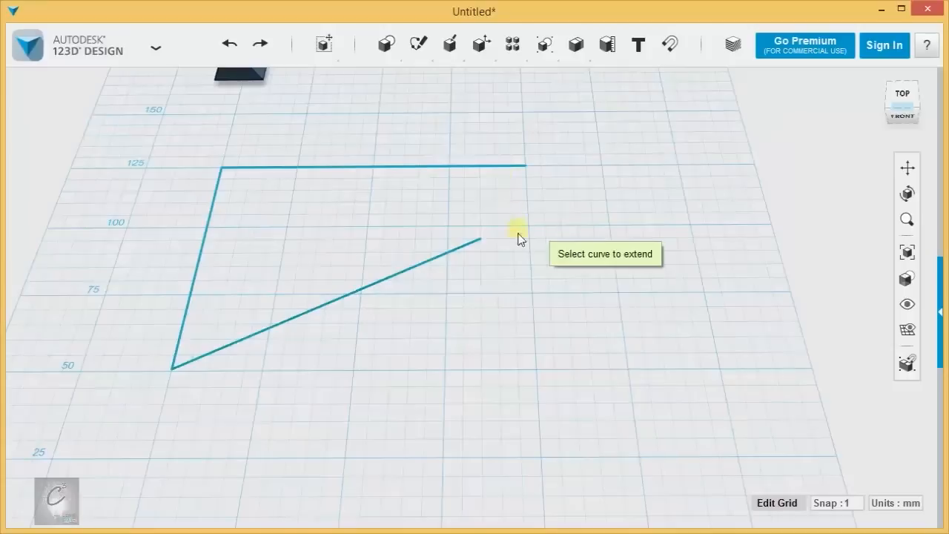
mouse_move(771, 152)
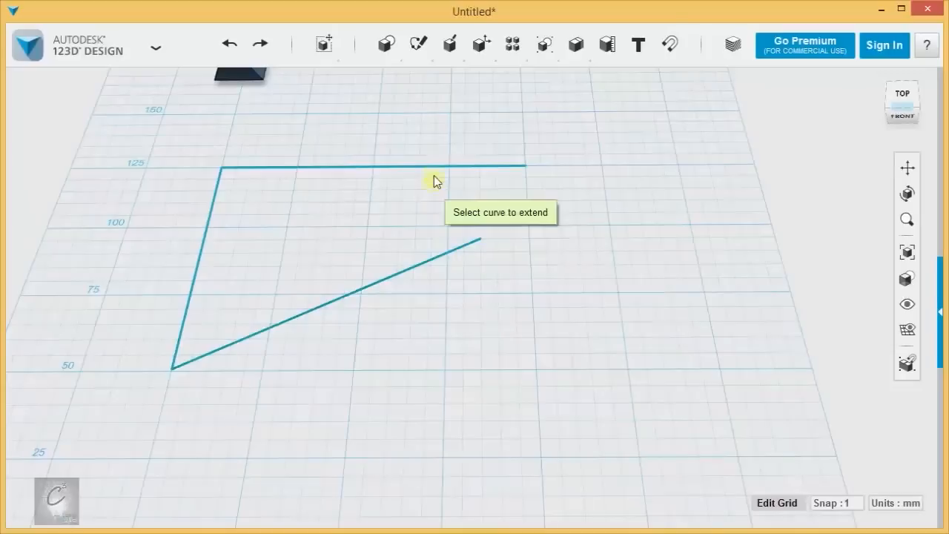
mouse_move(439, 238)
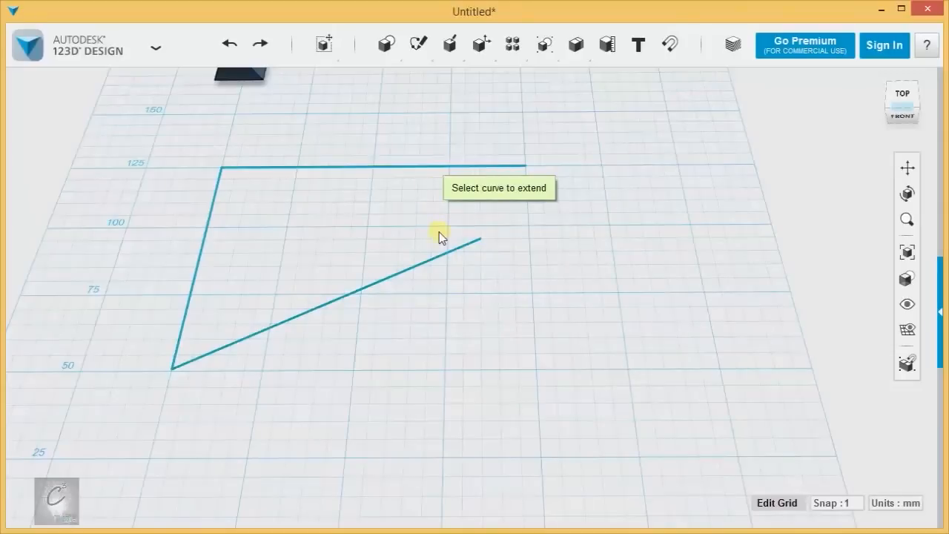
mouse_move(643, 196)
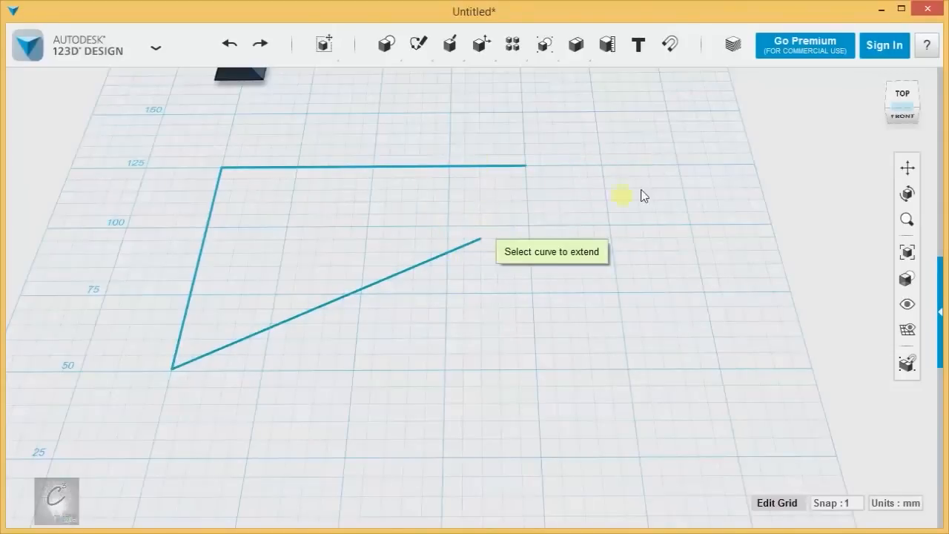
- Select the L-shaped line sketch and delete it, leaving only the wedge
click(481, 237)
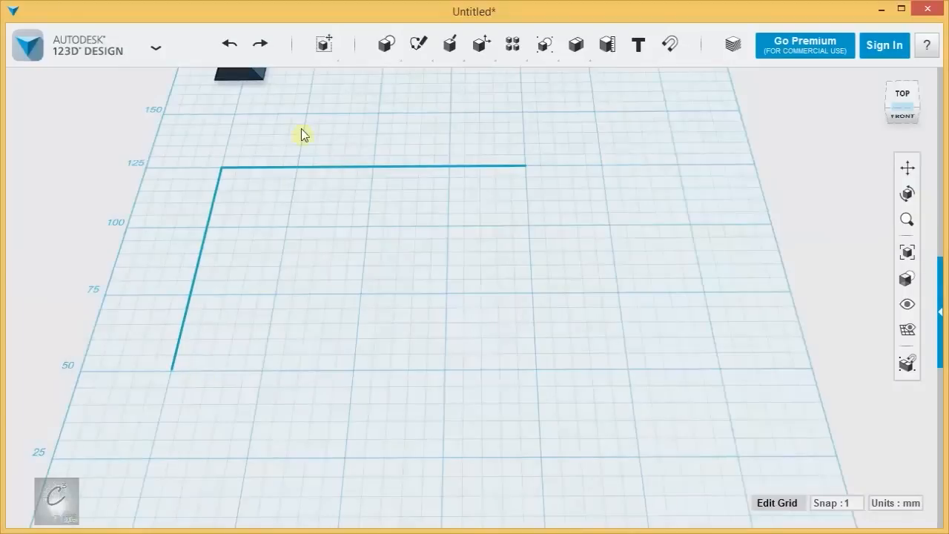
mouse_move(175, 368)
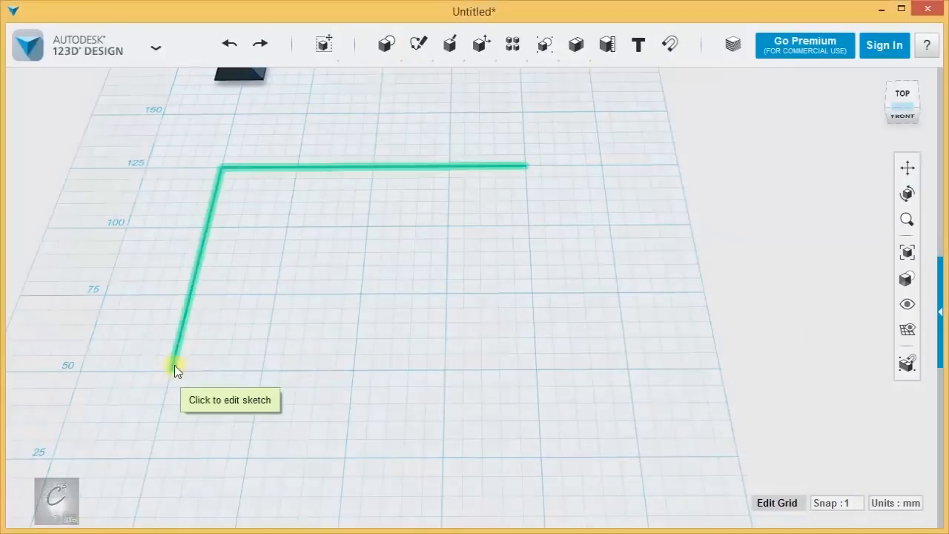
click(175, 368)
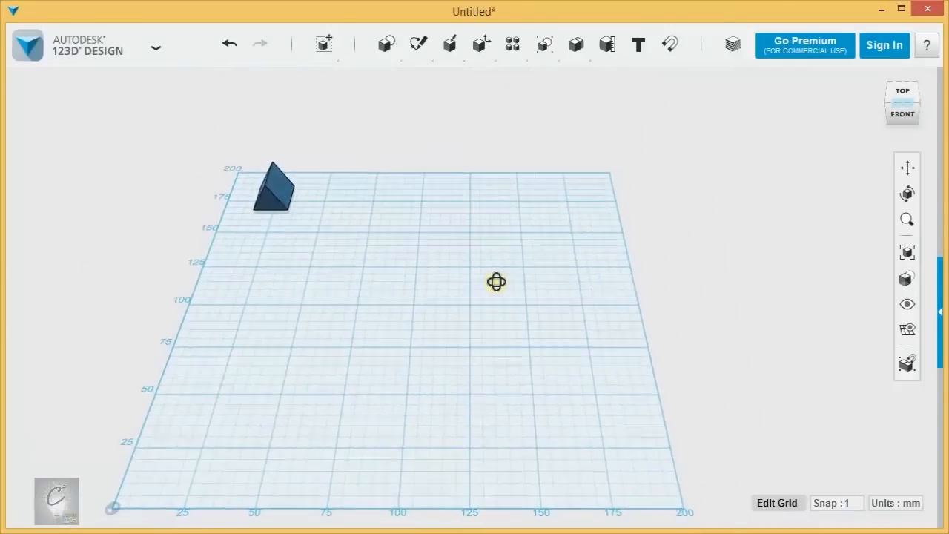
- Place a pentagon primitive sketch and extend its sides outward into a five-pointed star
click(386, 45)
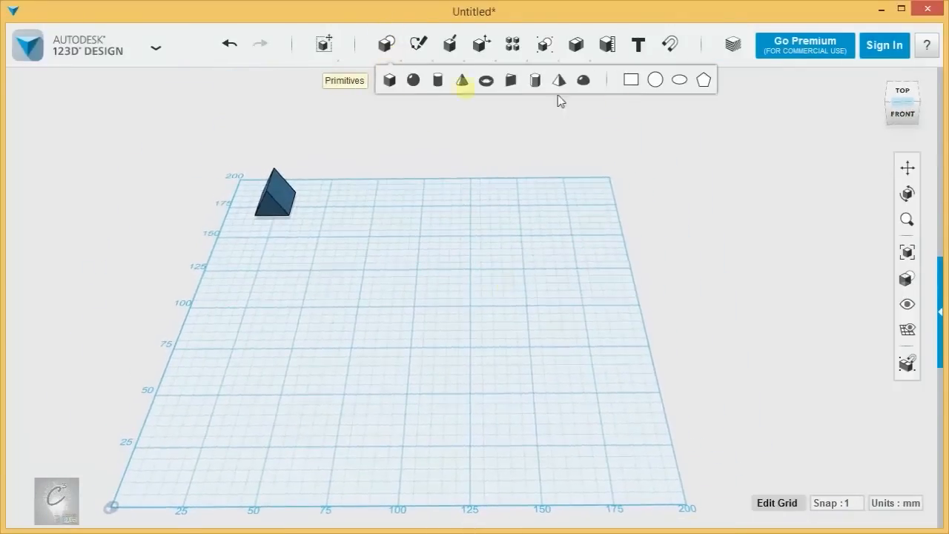
click(702, 80)
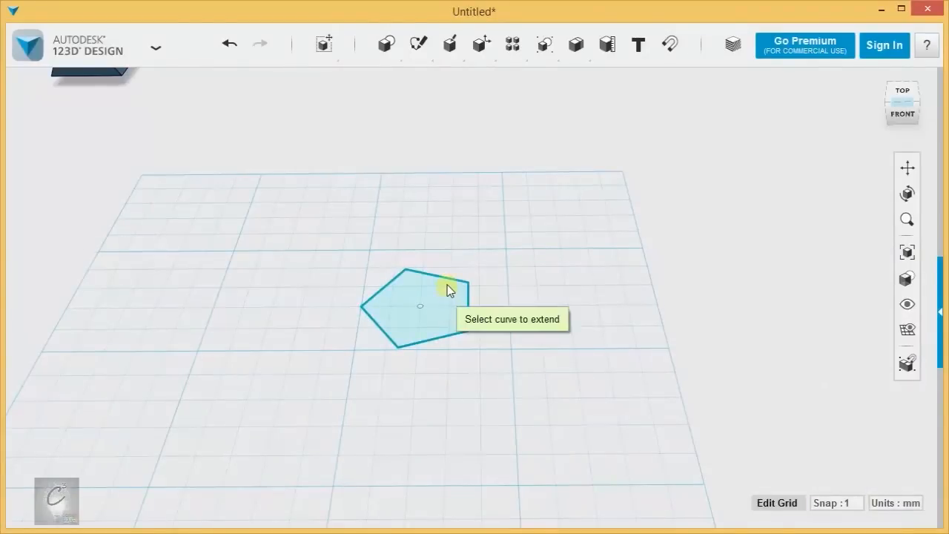
mouse_move(567, 307)
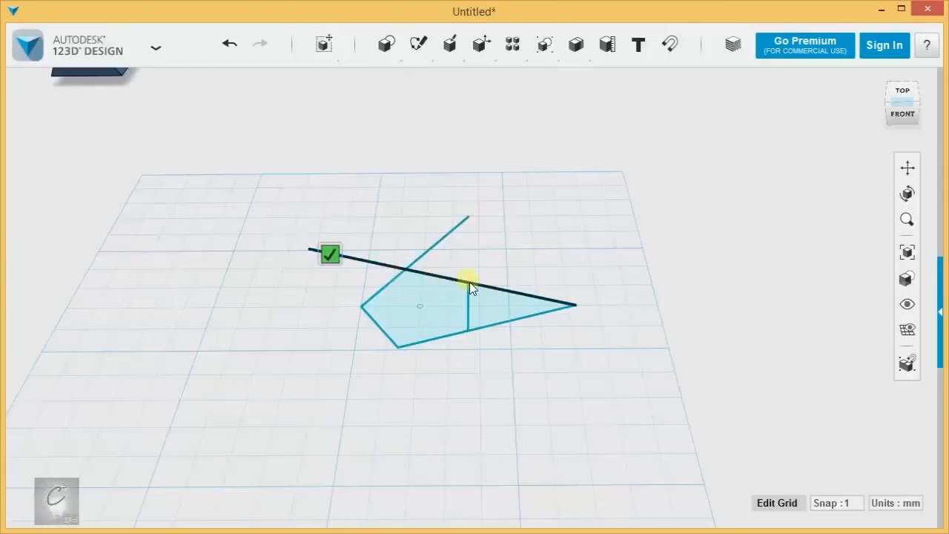
drag(472, 287, 378, 324)
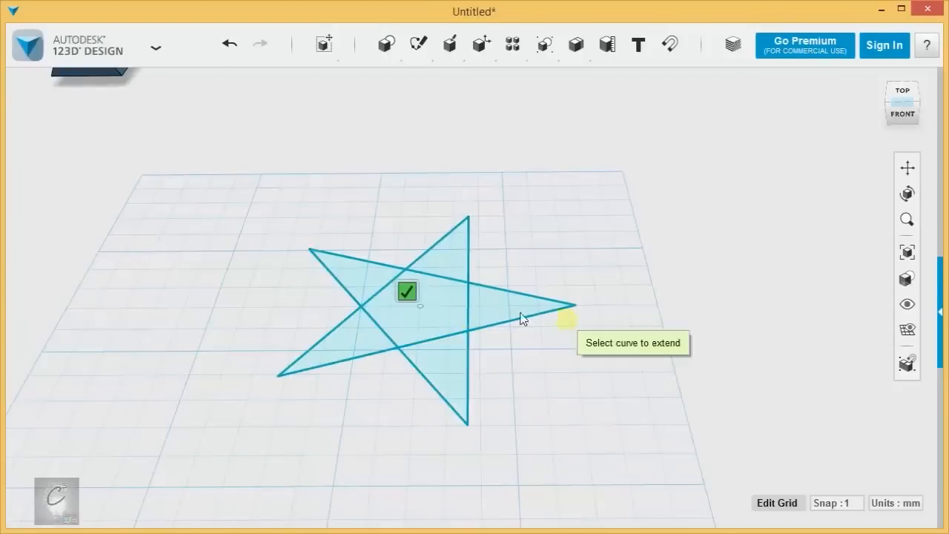
click(406, 291)
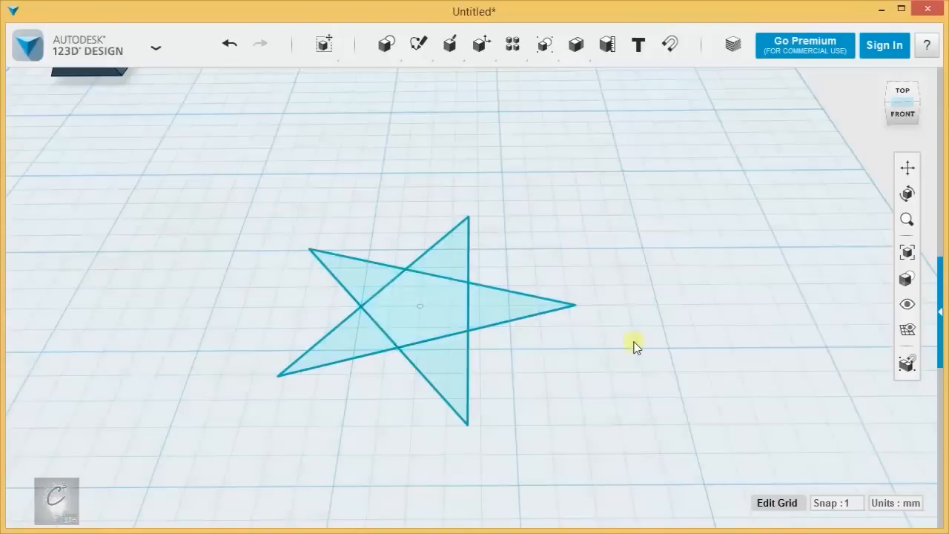
mouse_move(516, 392)
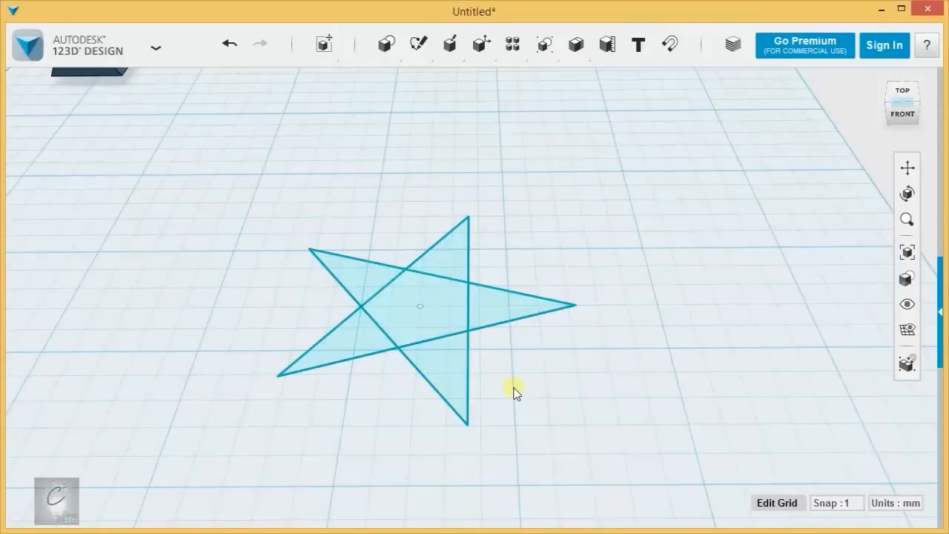
mouse_move(513, 372)
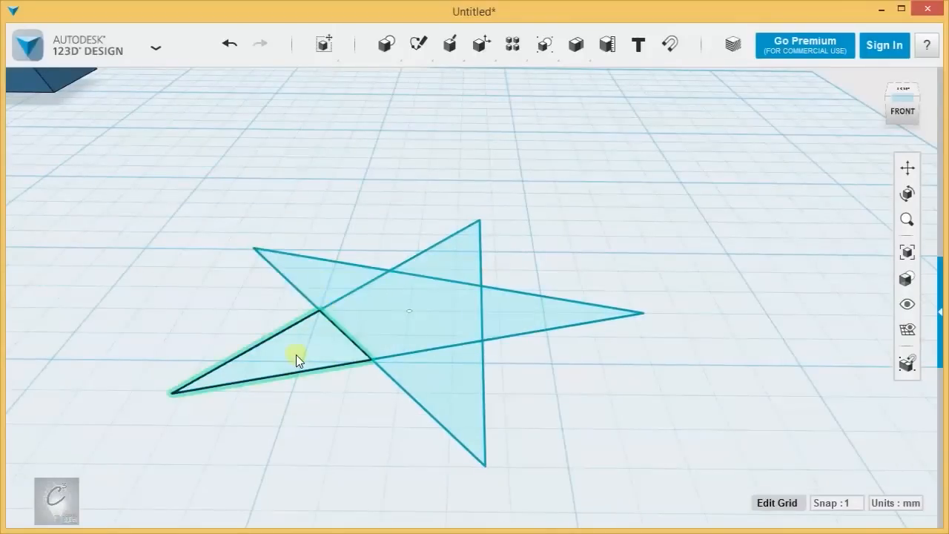
- Trim the star's interior crossing lines, leaving one clean outer star profile
click(297, 356)
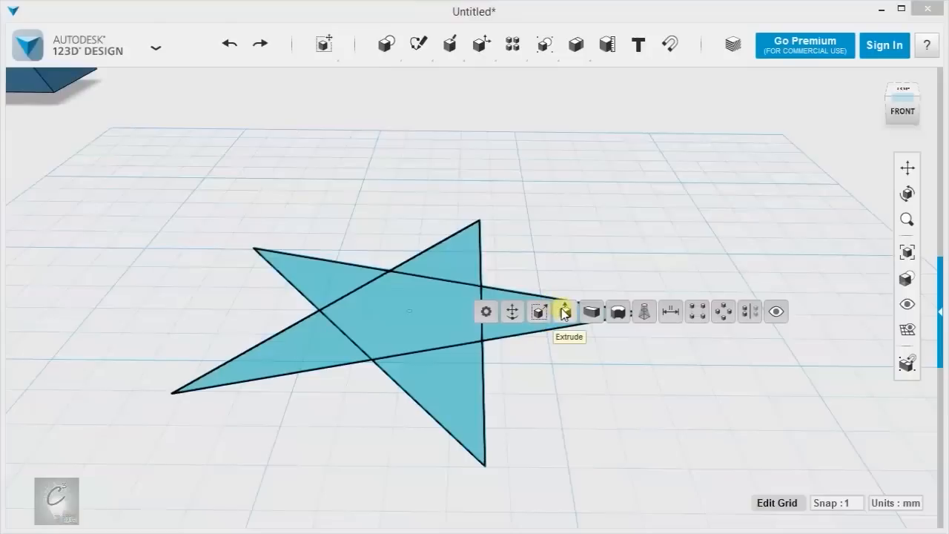
click(564, 311)
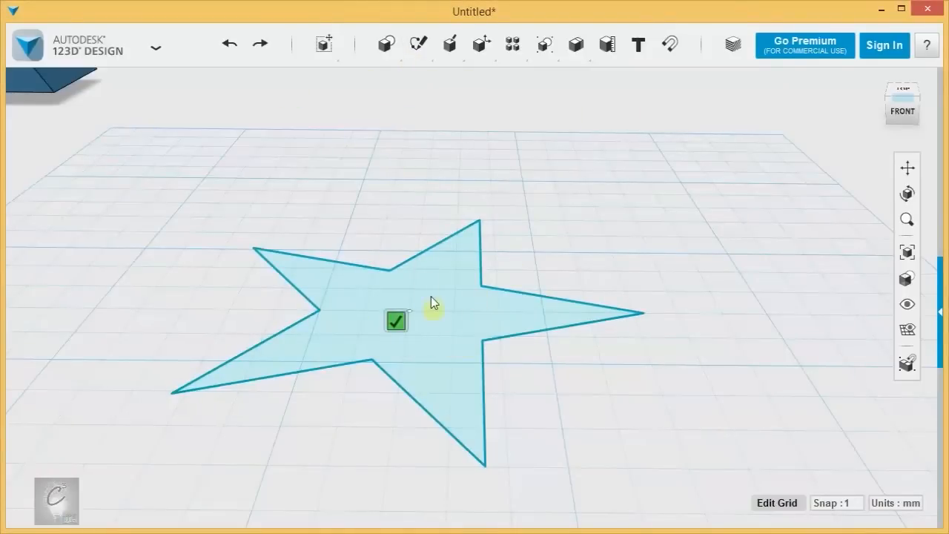
click(394, 320)
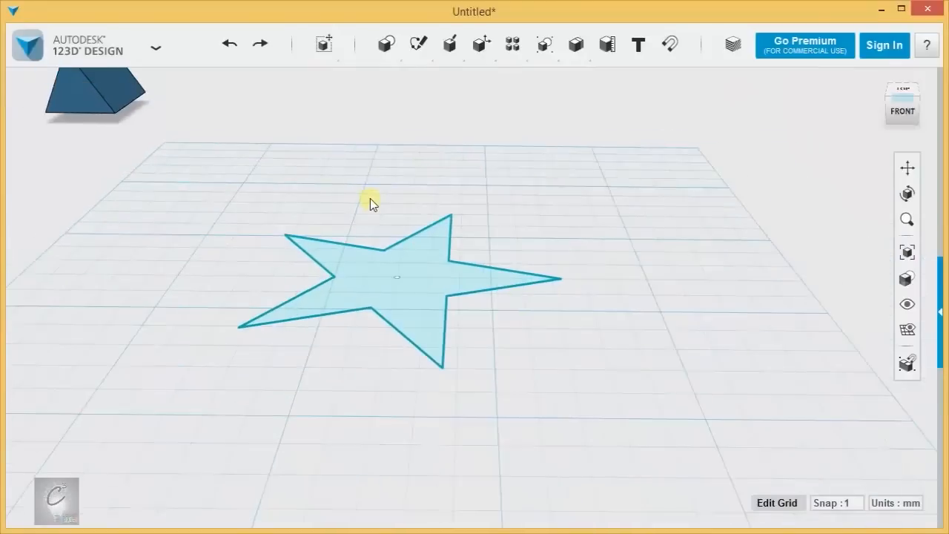
- Extrude the star with a taper, trying -30° and 50° before settling the wall slope
drag(370, 205, 395, 249)
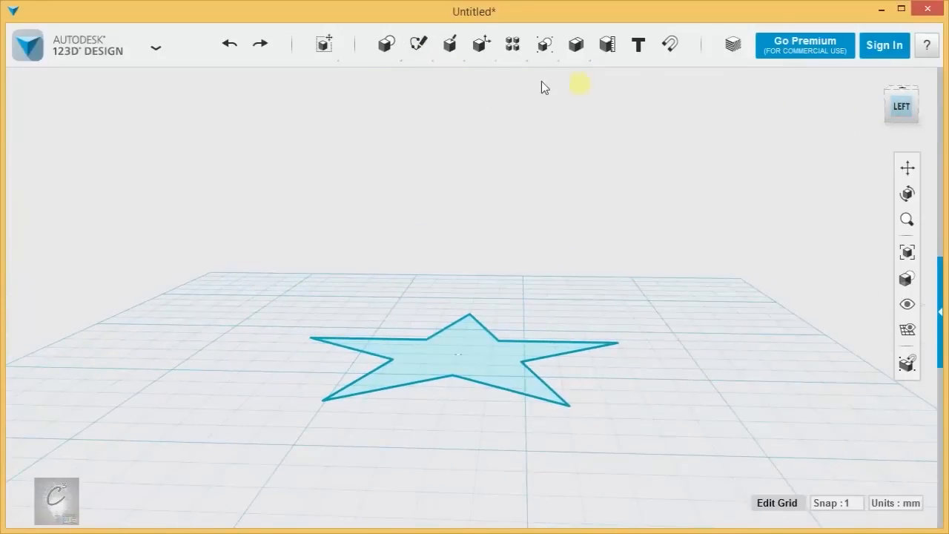
click(418, 45)
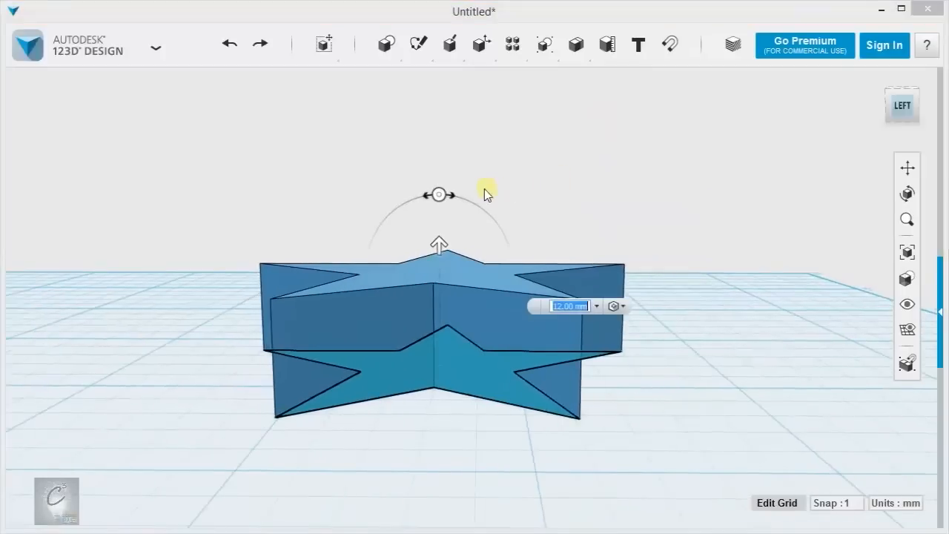
click(439, 196)
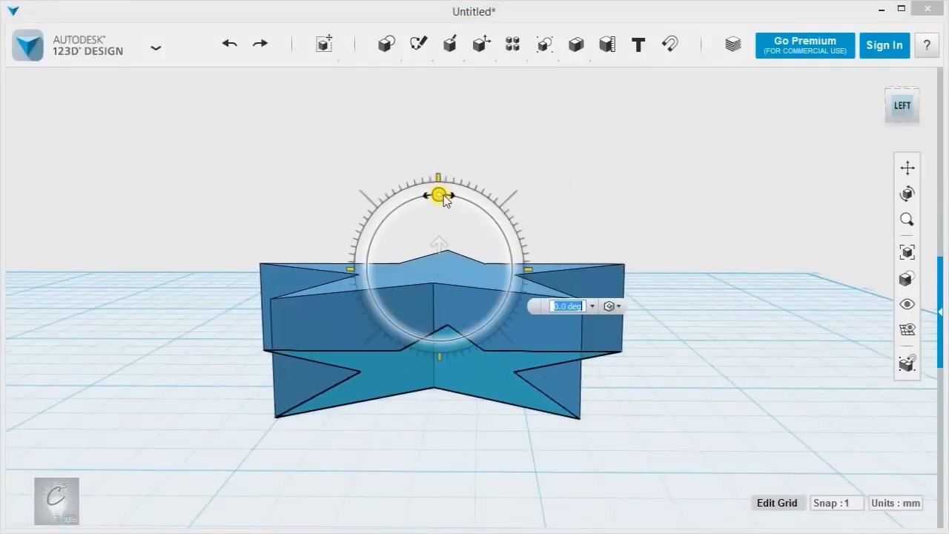
drag(438, 196, 474, 208)
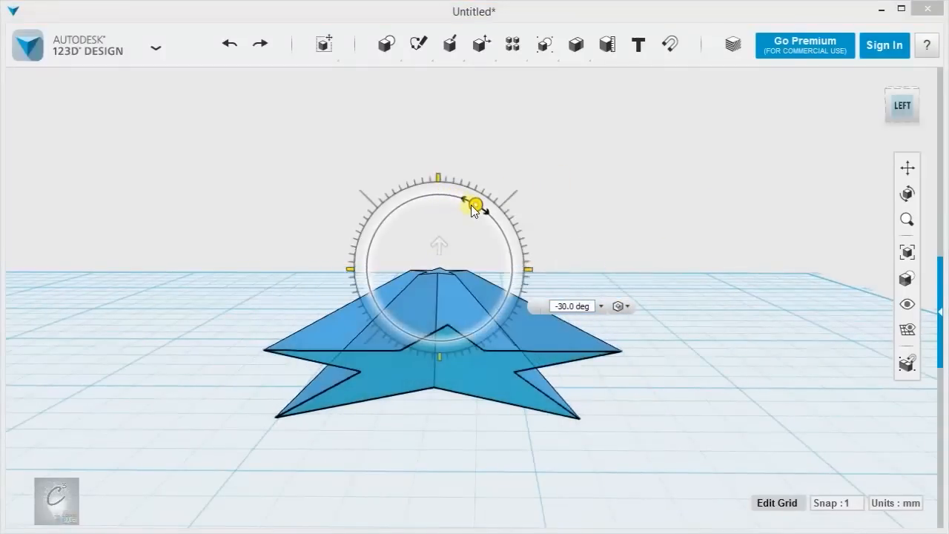
drag(474, 206, 386, 216)
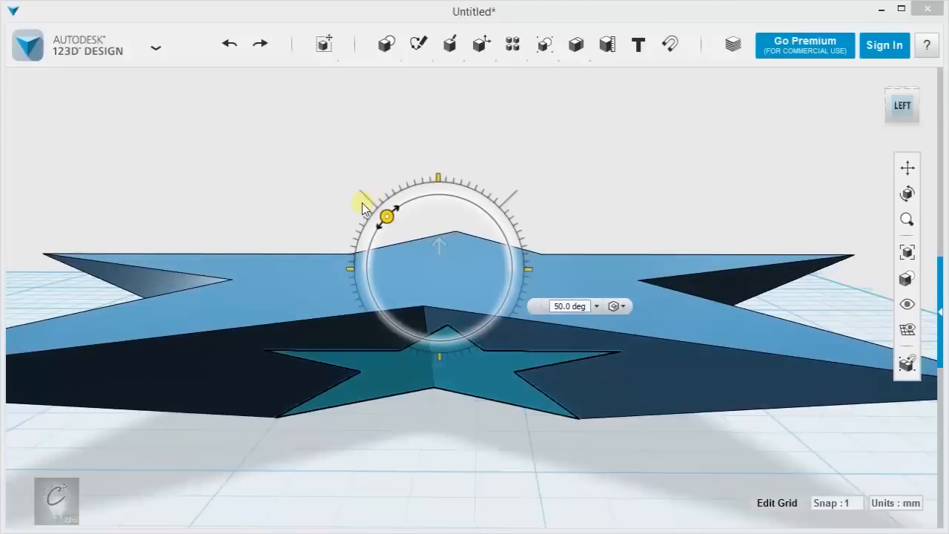
drag(385, 215, 463, 199)
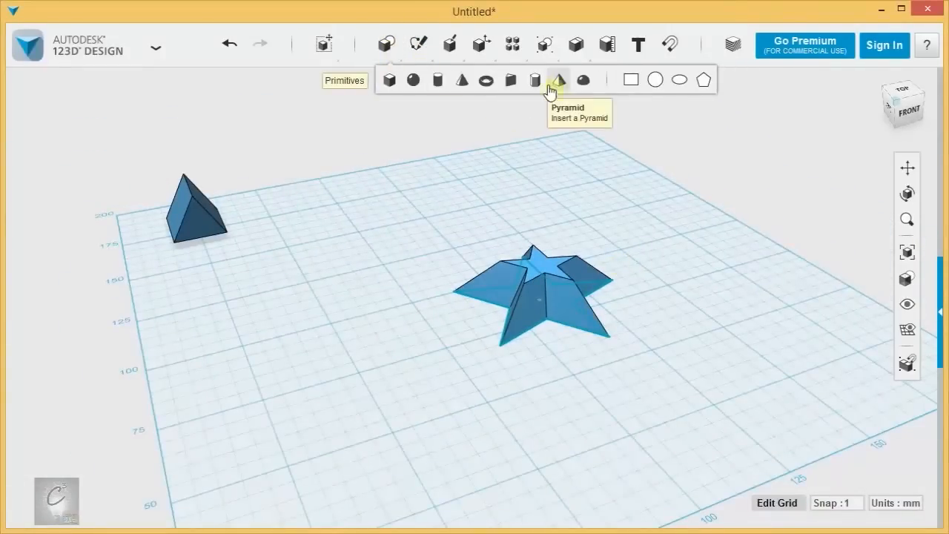
mouse_move(558, 81)
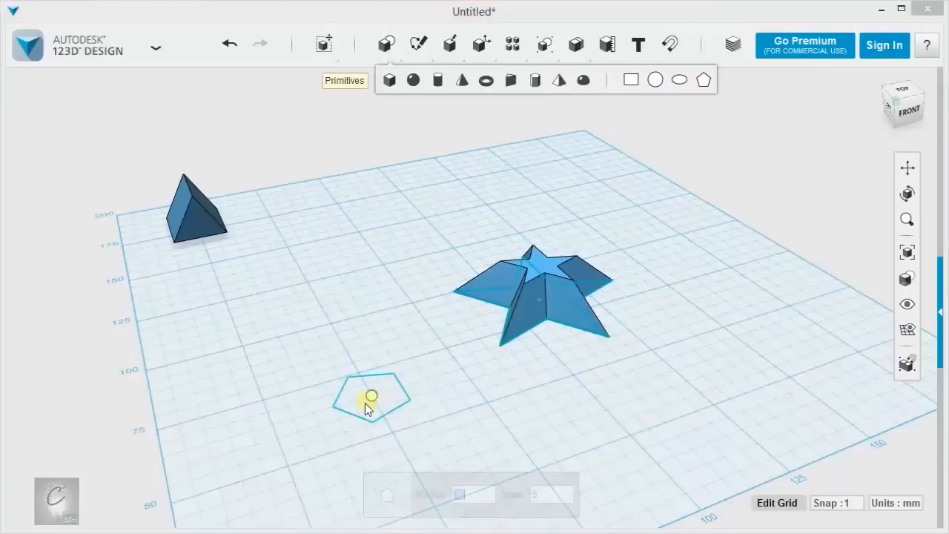
- Cancel the pentagon, sketch a rectangle and pull it up into a box
click(386, 45)
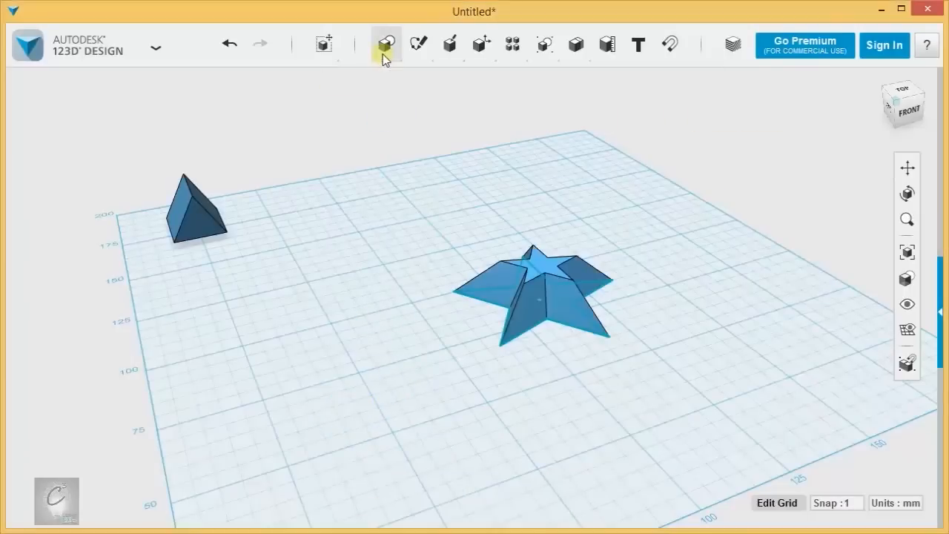
click(386, 45)
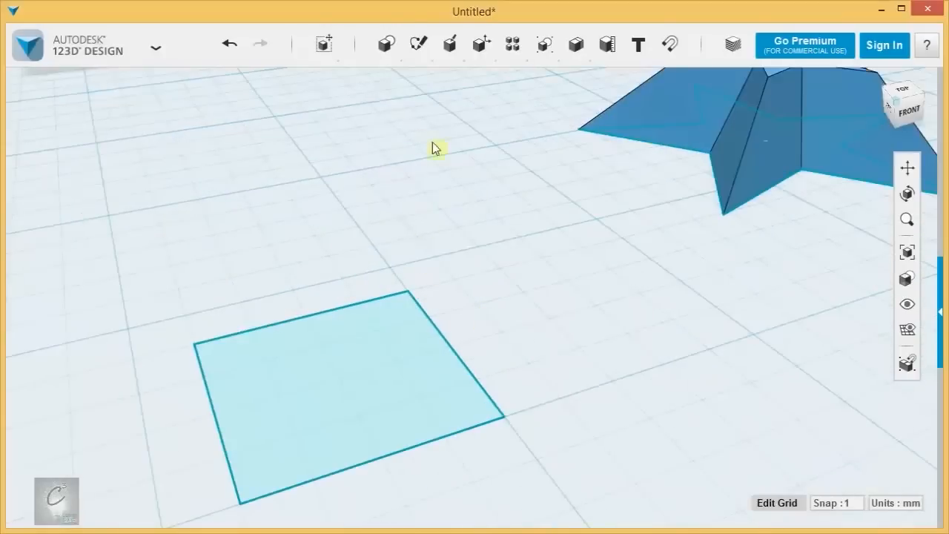
click(334, 361)
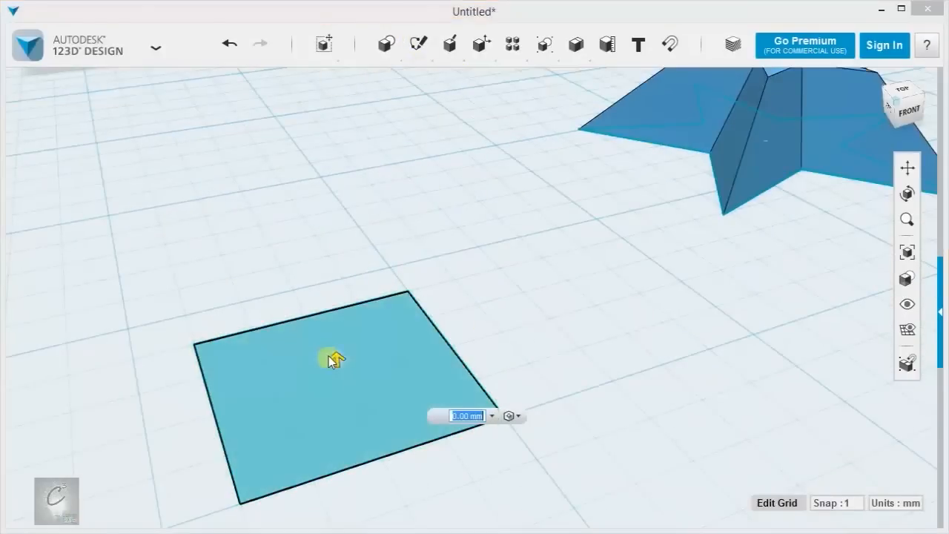
drag(334, 357, 296, 163)
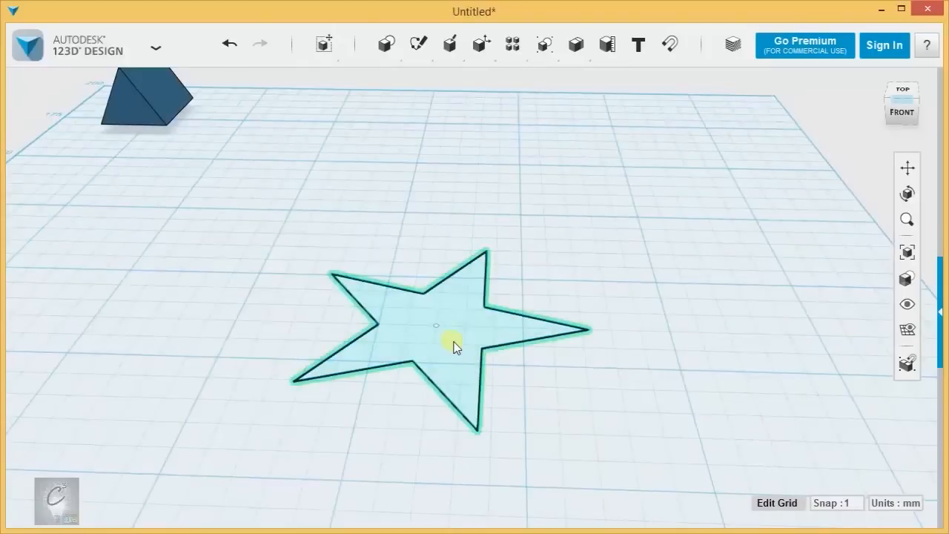
mouse_move(458, 305)
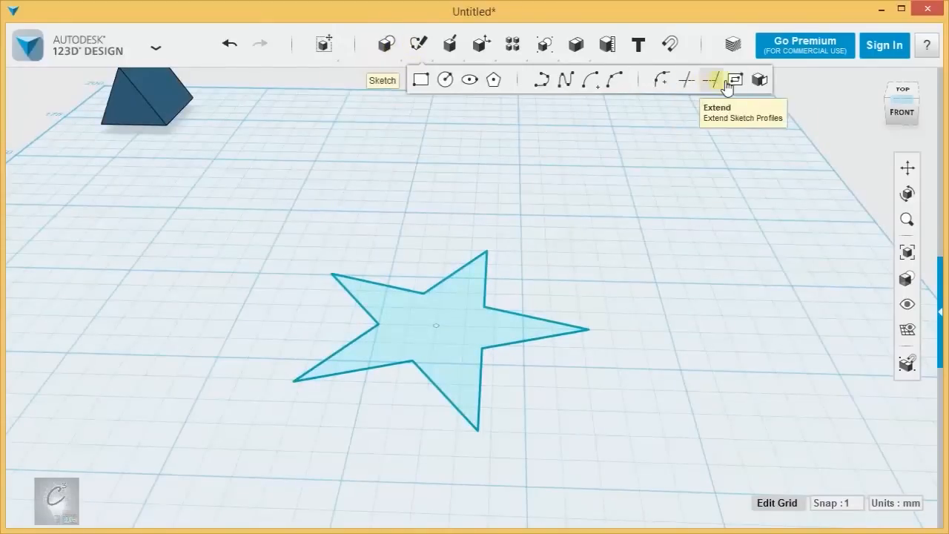
mouse_move(736, 80)
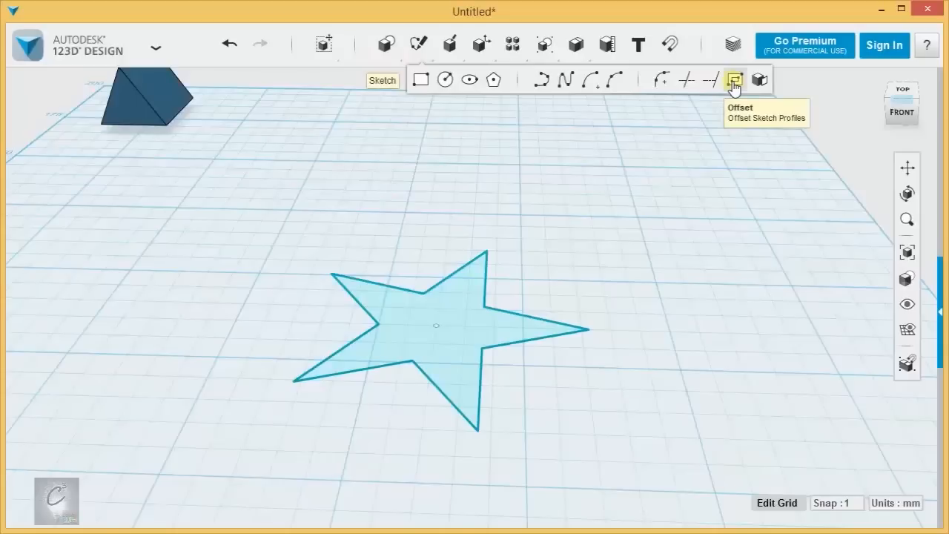
mouse_move(580, 157)
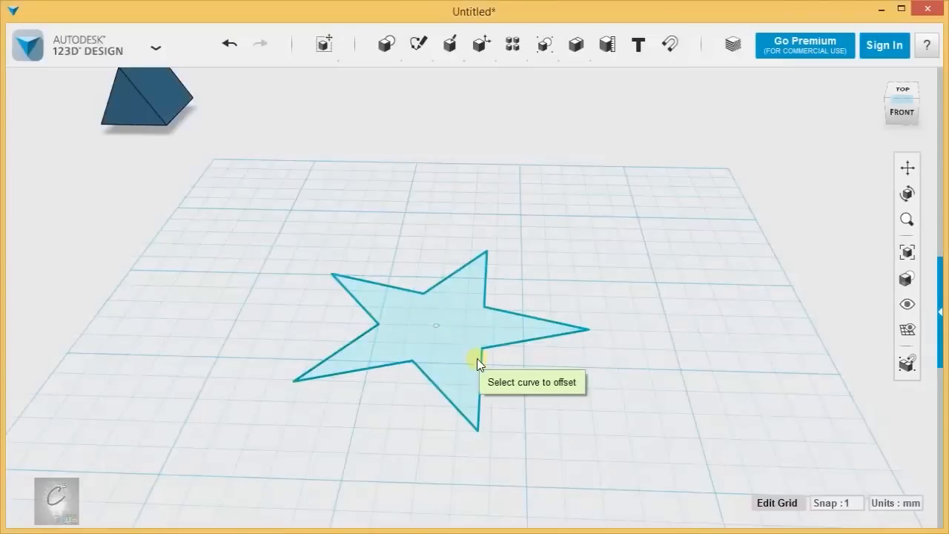
- Offset the star outline outward by 3 to form a surrounding band
click(478, 356)
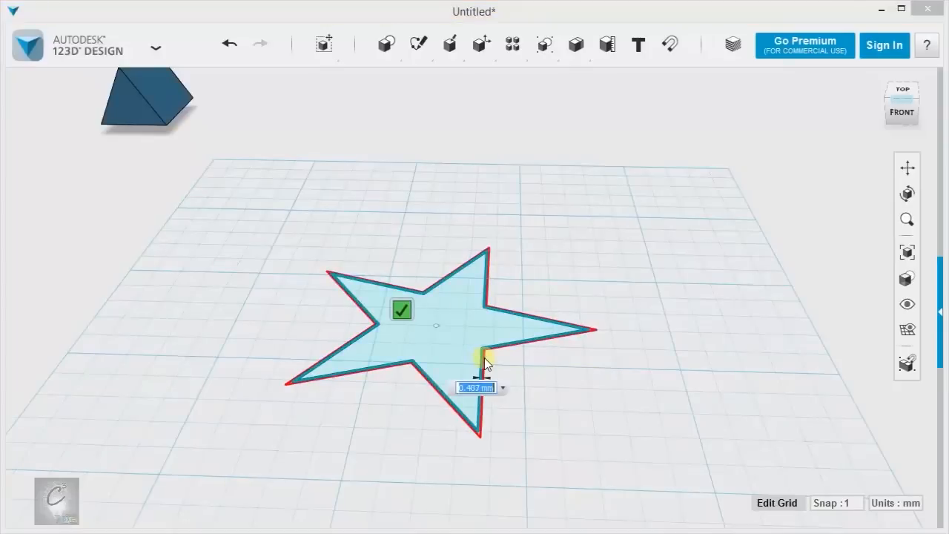
drag(483, 361, 571, 400)
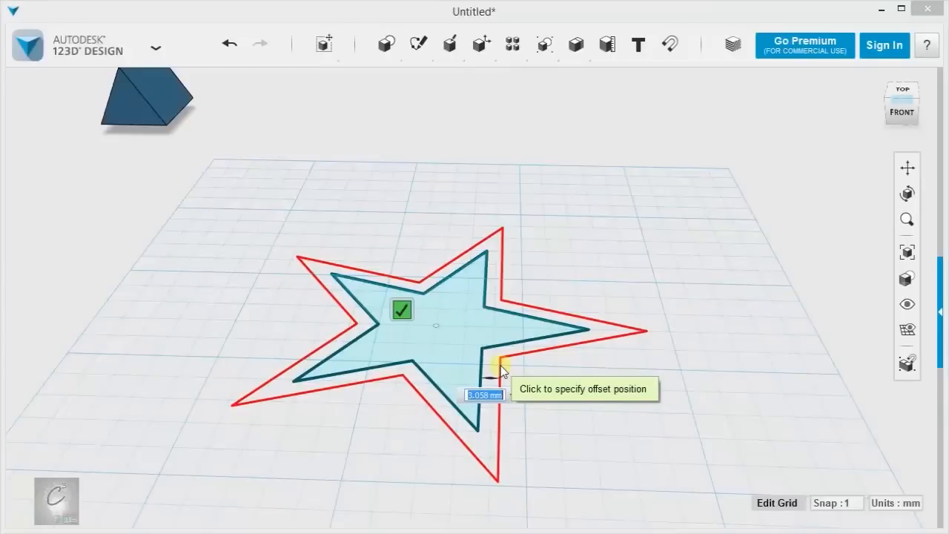
mouse_move(517, 370)
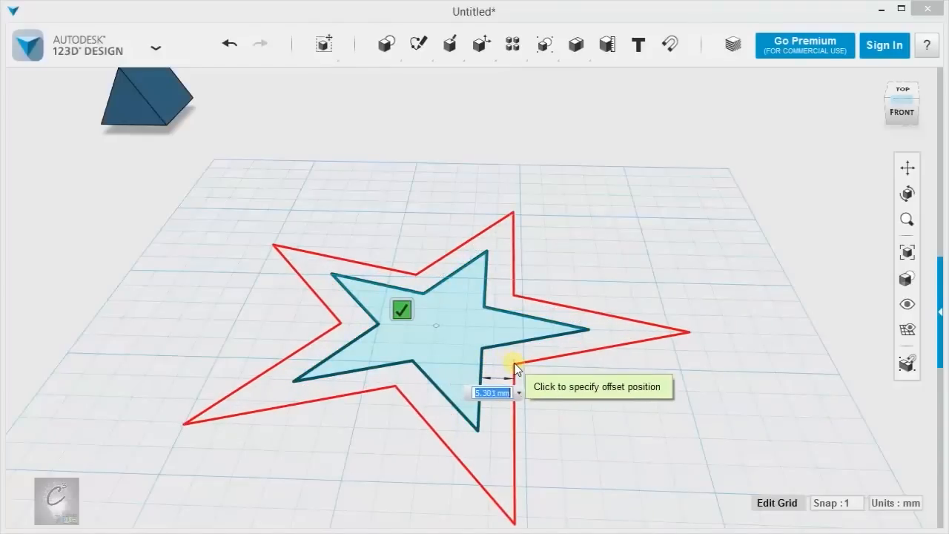
mouse_move(510, 383)
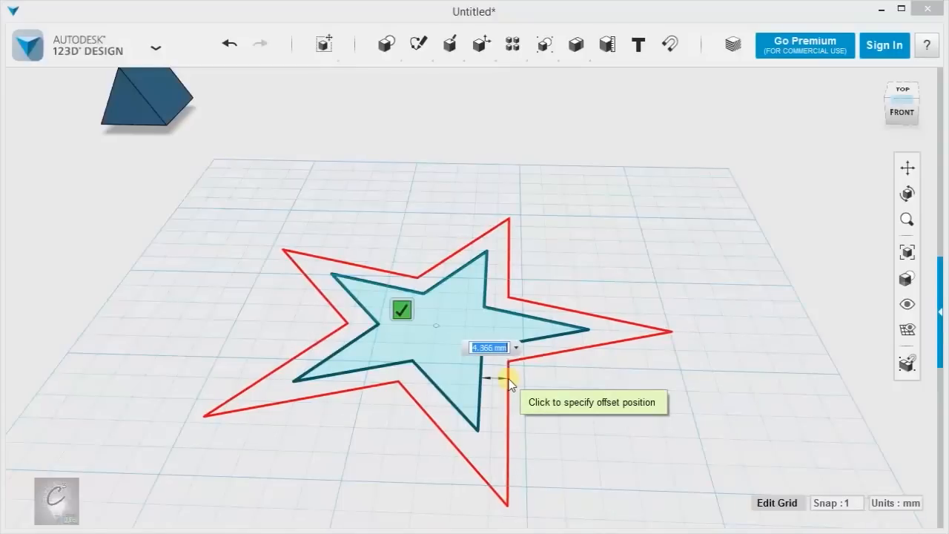
text(3)
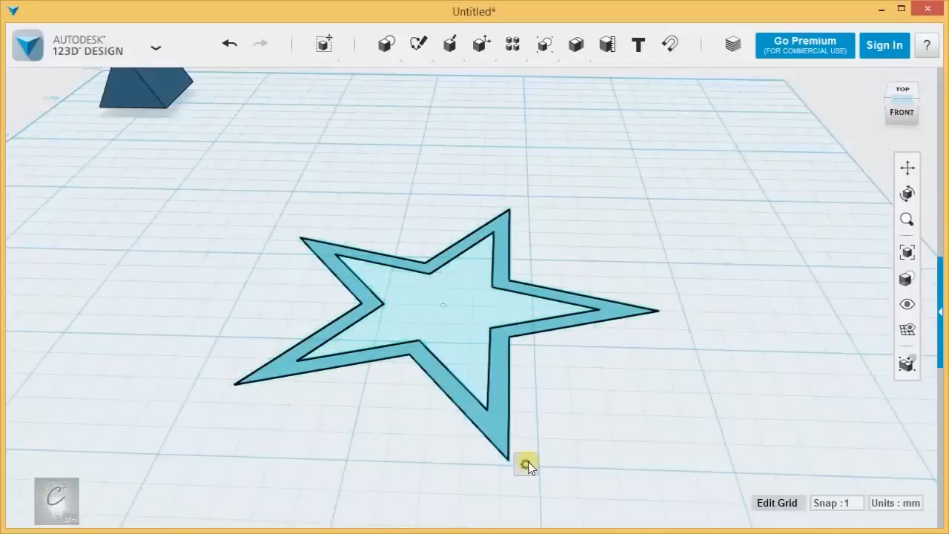
- Extrude the star band upward into a hollow star-shaped wall
drag(526, 462, 492, 265)
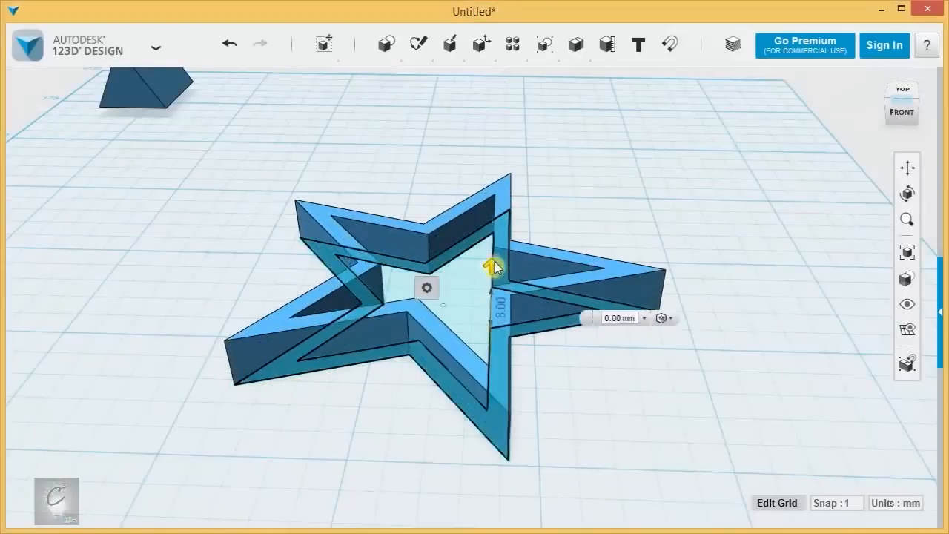
drag(493, 264, 260, 282)
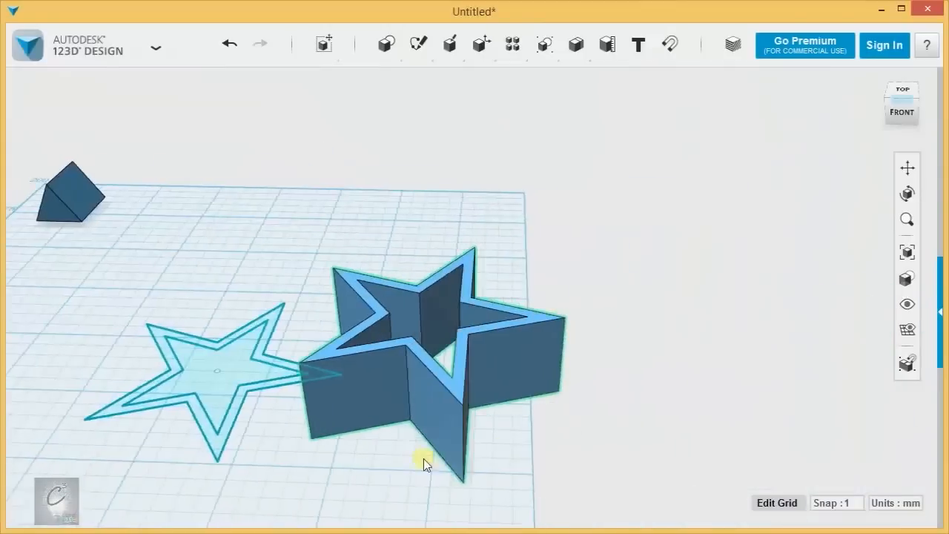
click(901, 89)
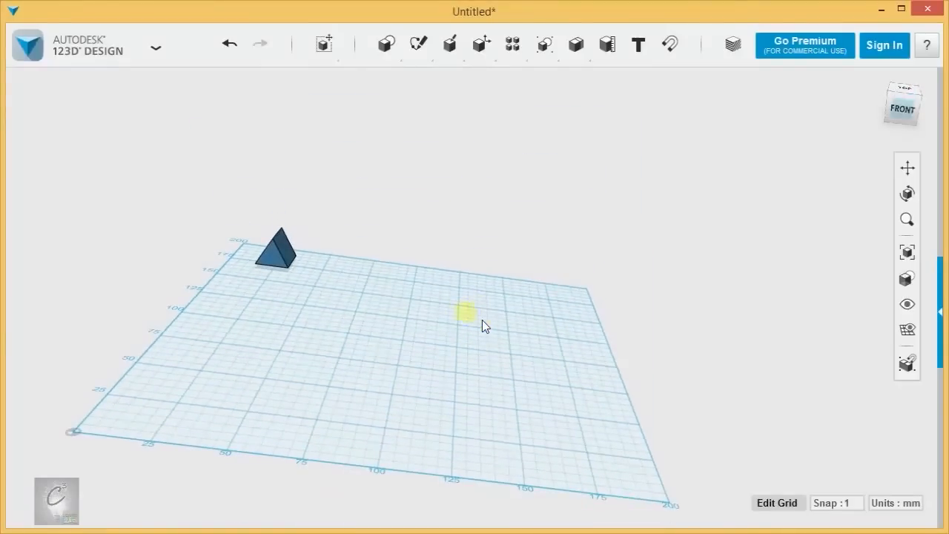
- Place a box primitive and lift the triangular and pentagon prisms above the grid
click(386, 44)
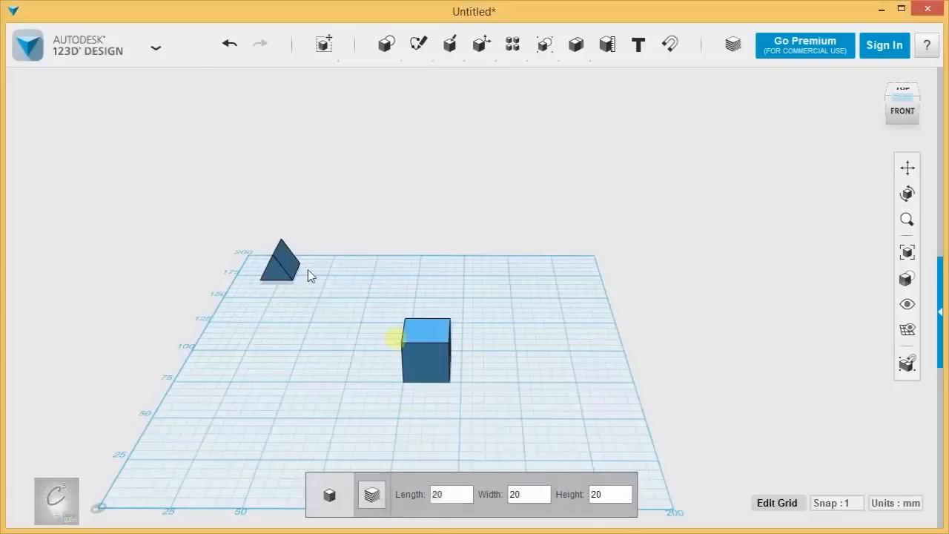
click(280, 265)
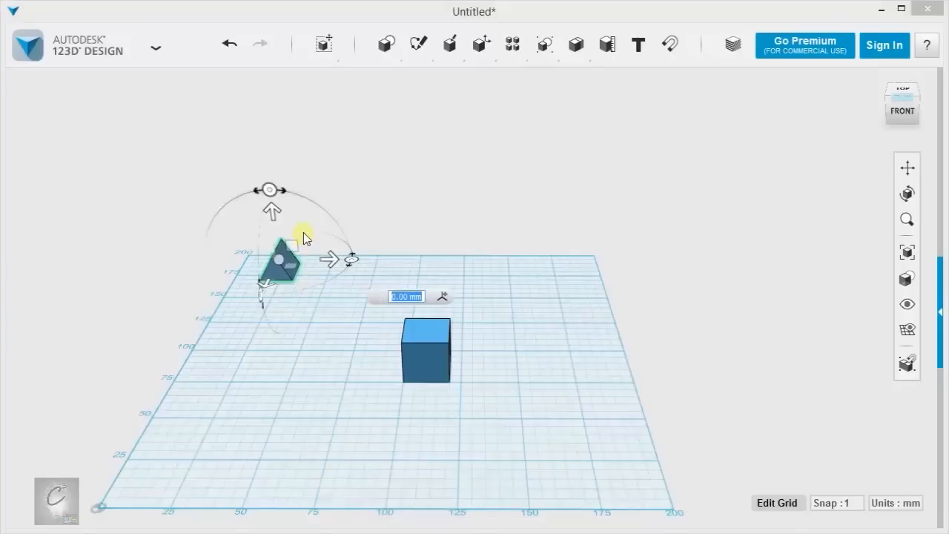
drag(304, 237, 255, 300)
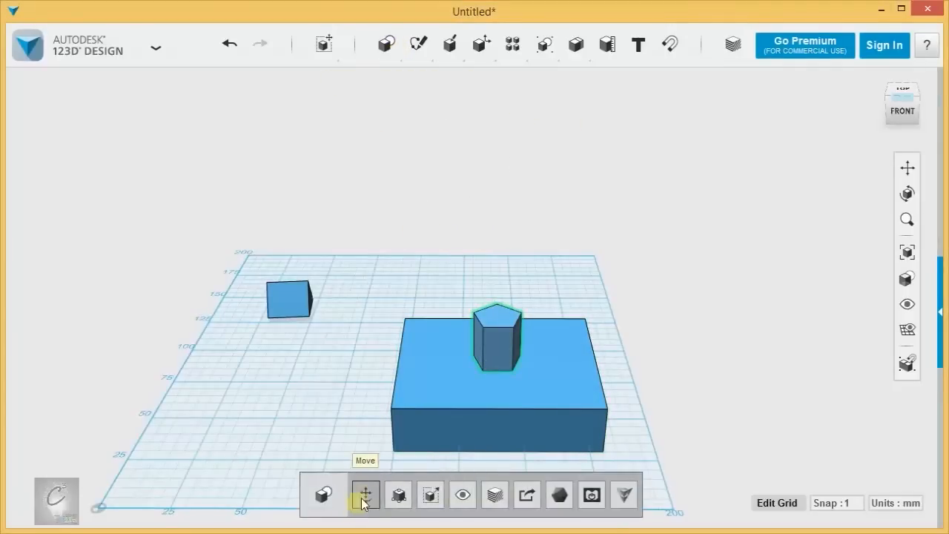
click(365, 495)
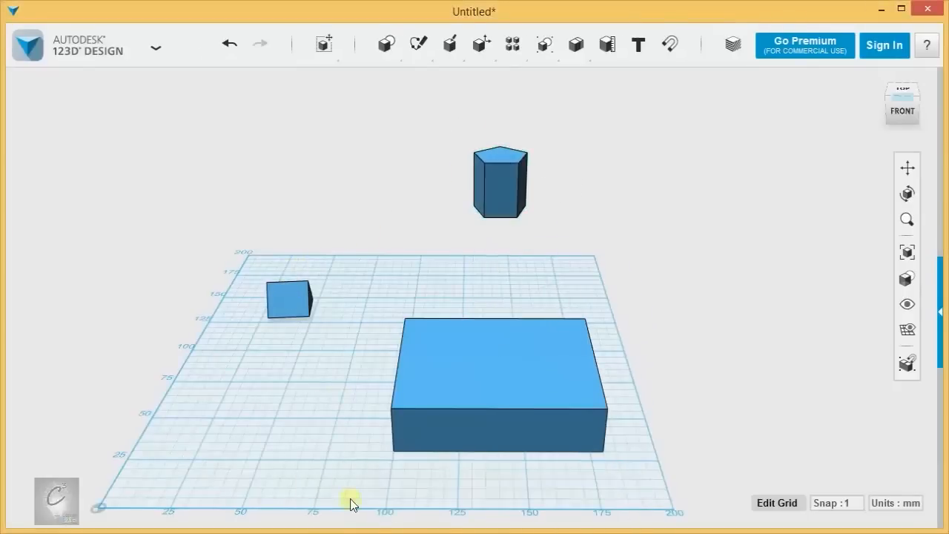
click(288, 296)
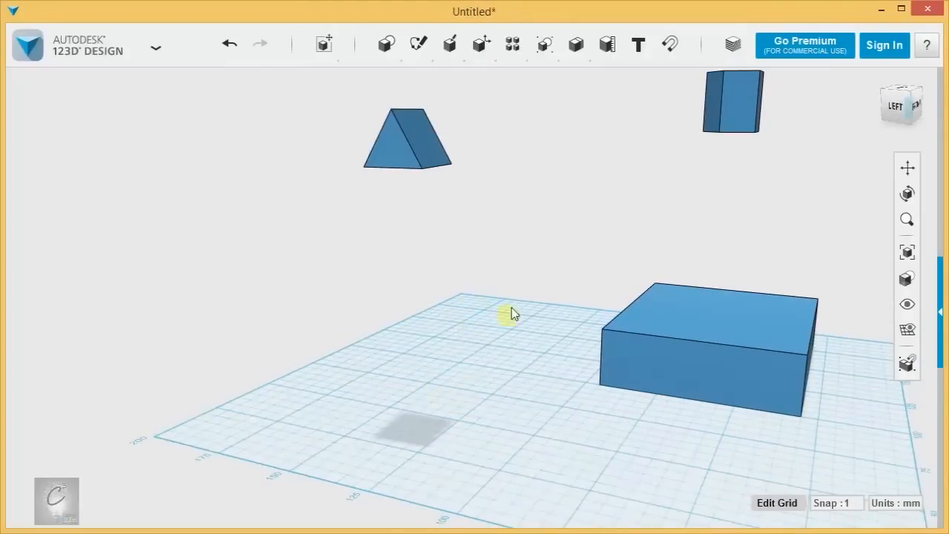
mouse_move(502, 141)
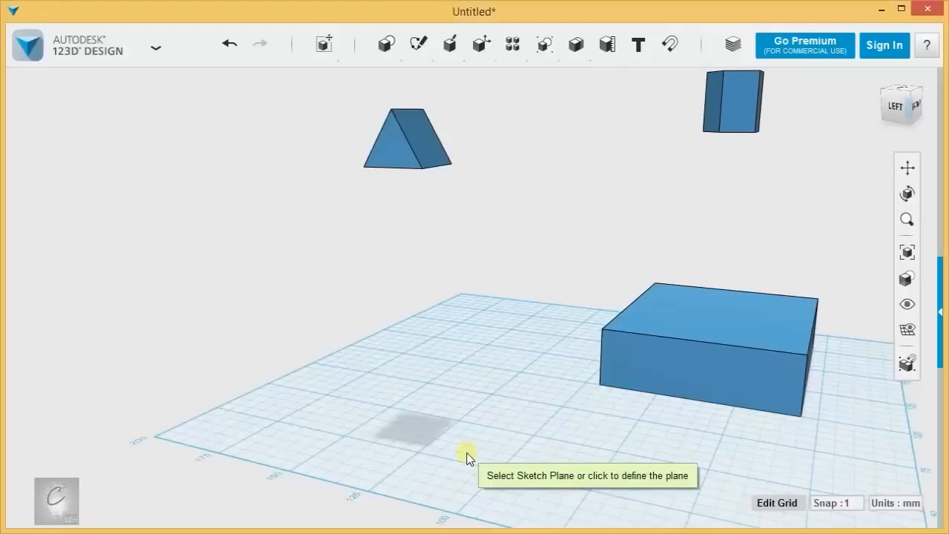
mouse_move(404, 427)
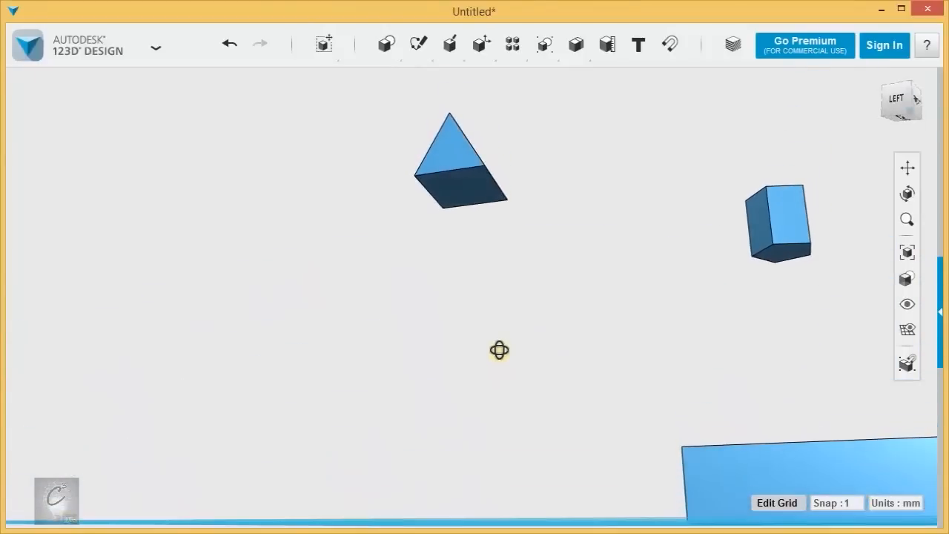
mouse_move(460, 190)
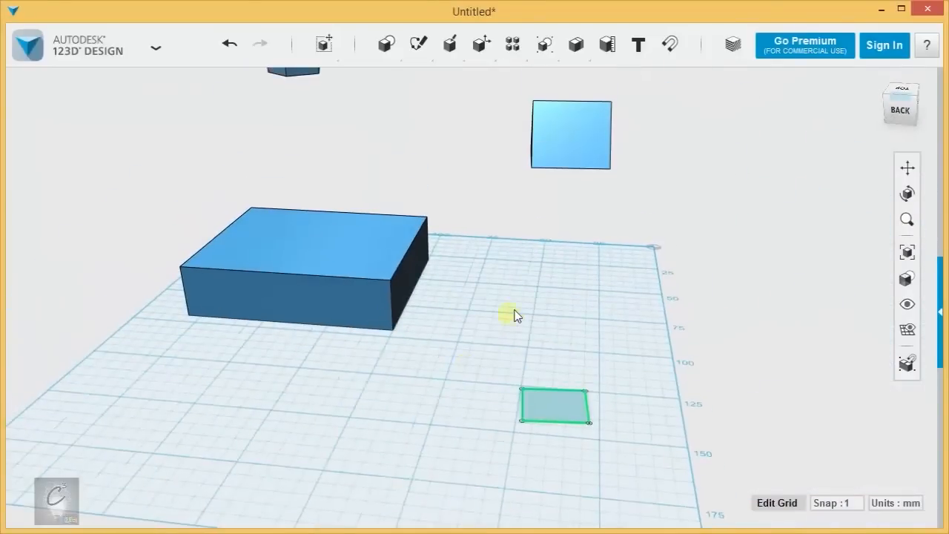
- View the projected rectangle on the grid from directly above
drag(516, 315, 395, 307)
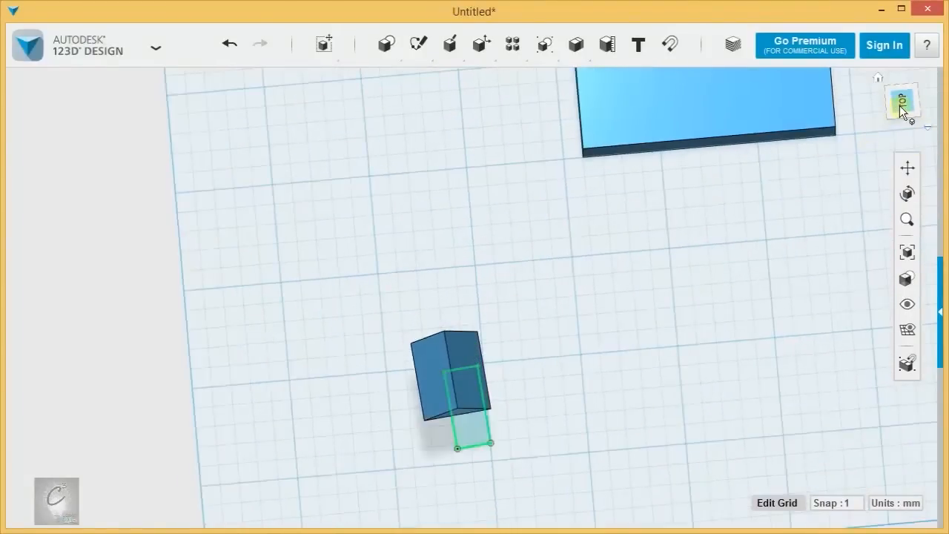
click(902, 100)
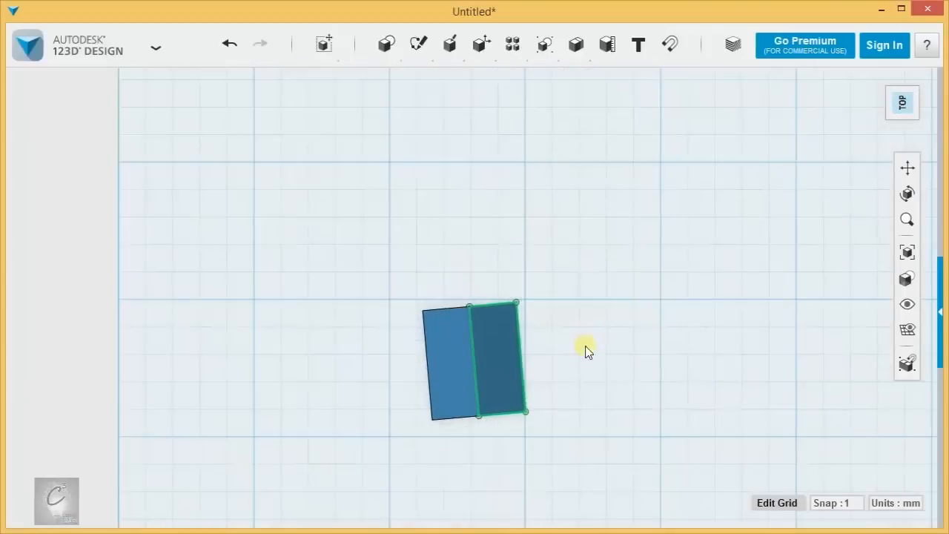
mouse_move(620, 442)
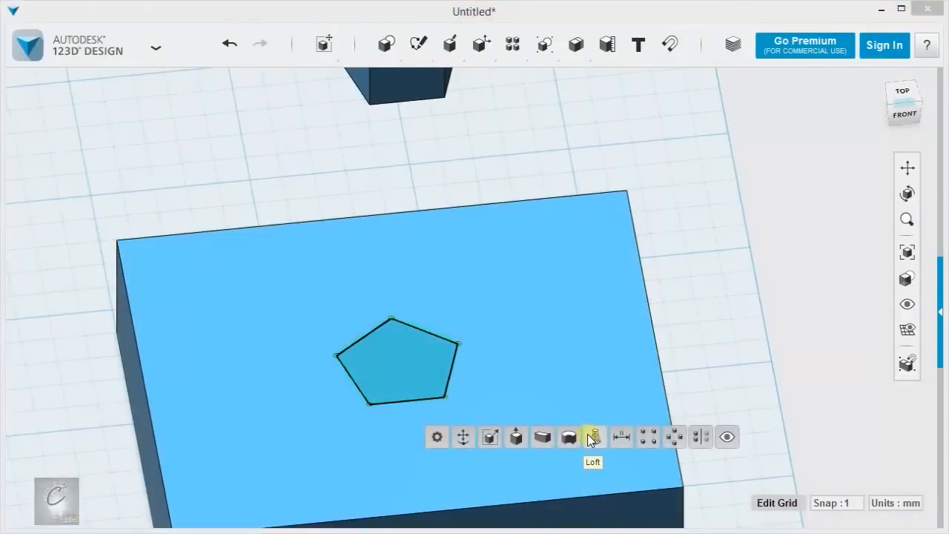
- Project the pentagon prism's face onto the top face of the large box
click(593, 436)
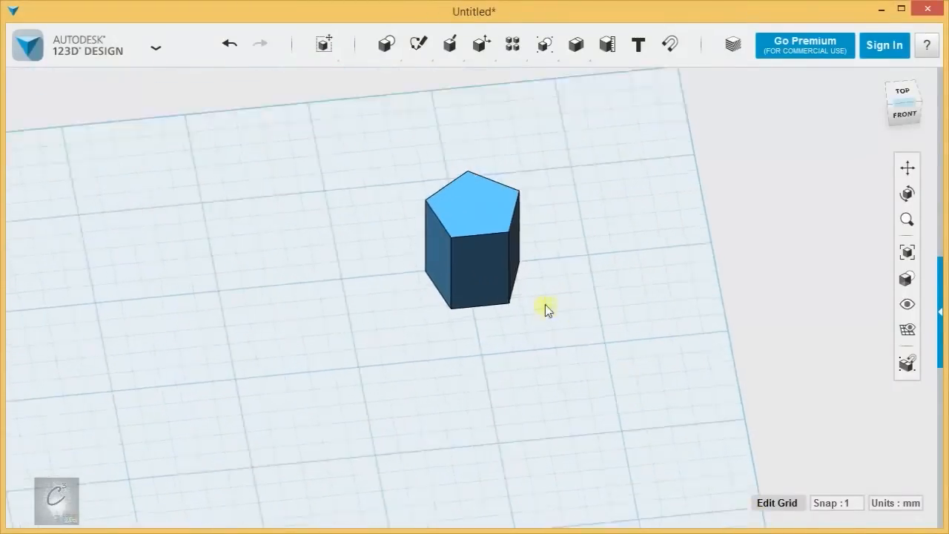
- Project the prism's top face onto itself and move the pentagon outline off the prism
drag(546, 310, 578, 282)
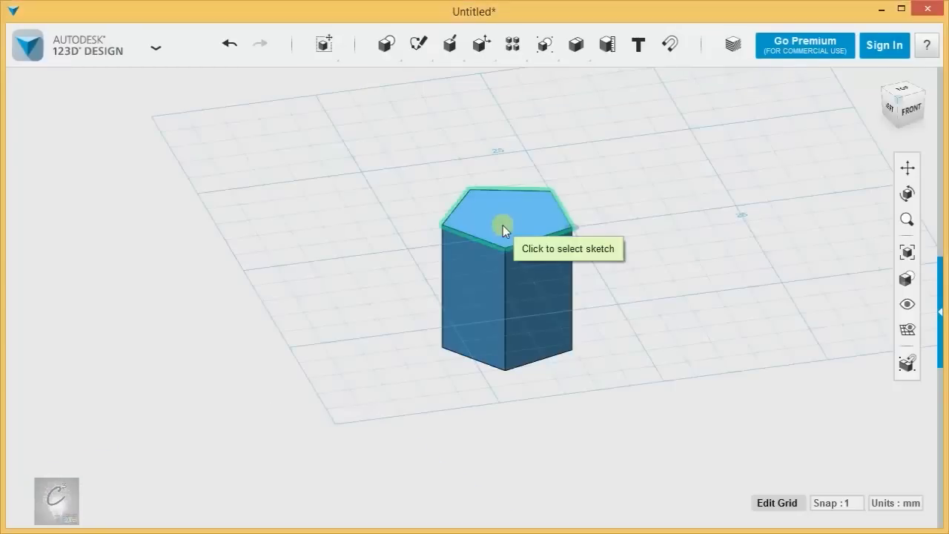
mouse_move(504, 222)
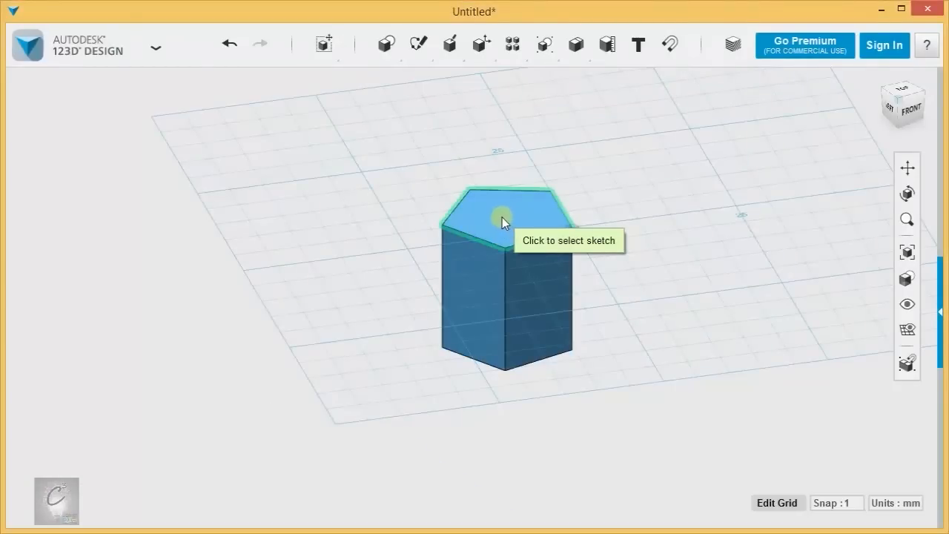
click(504, 222)
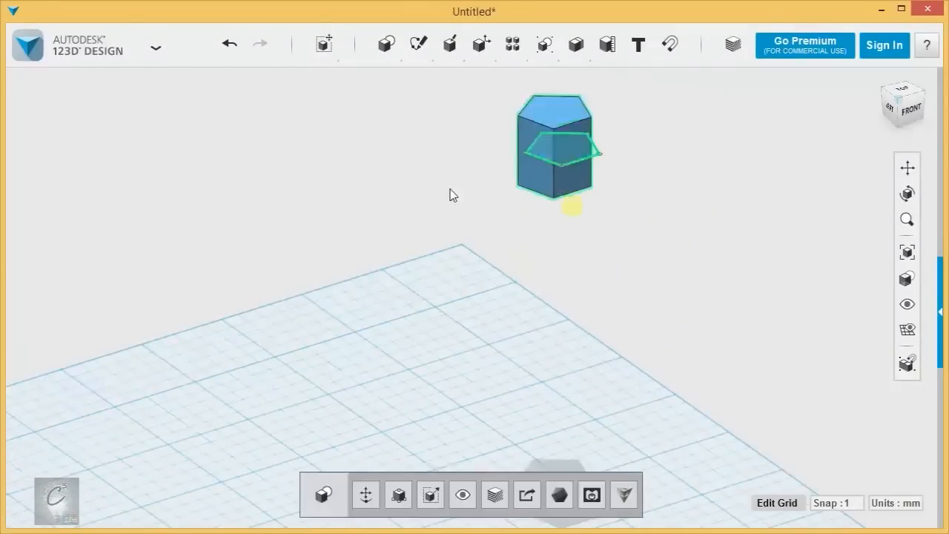
drag(571, 152, 660, 329)
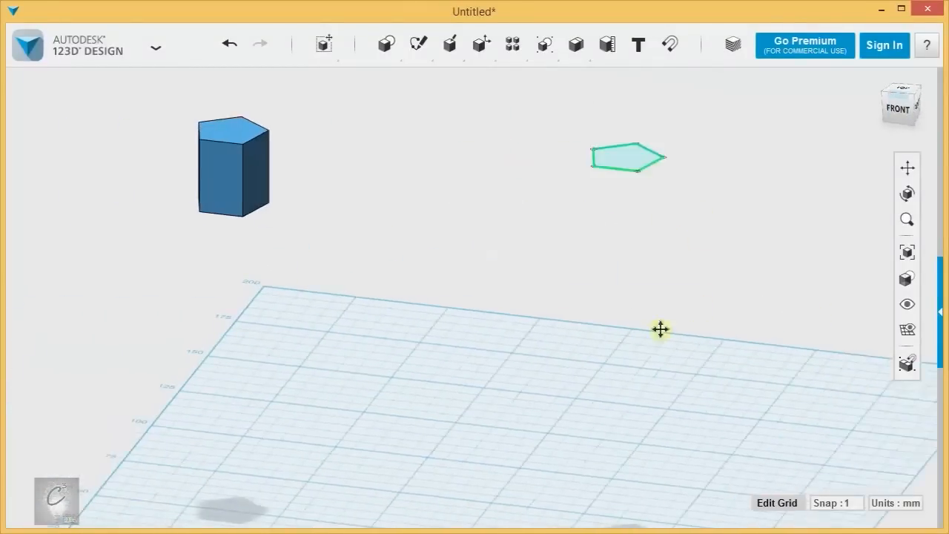